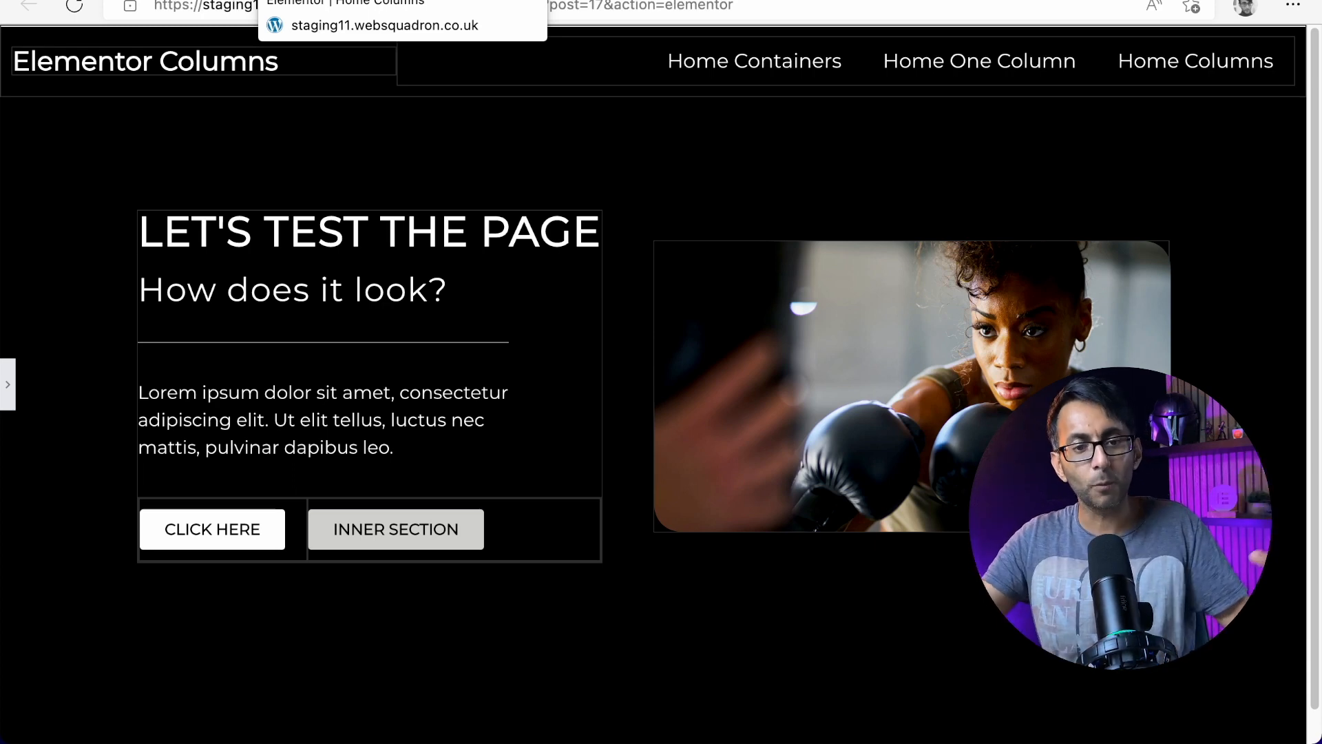
pyautogui.moveTo(555, 279)
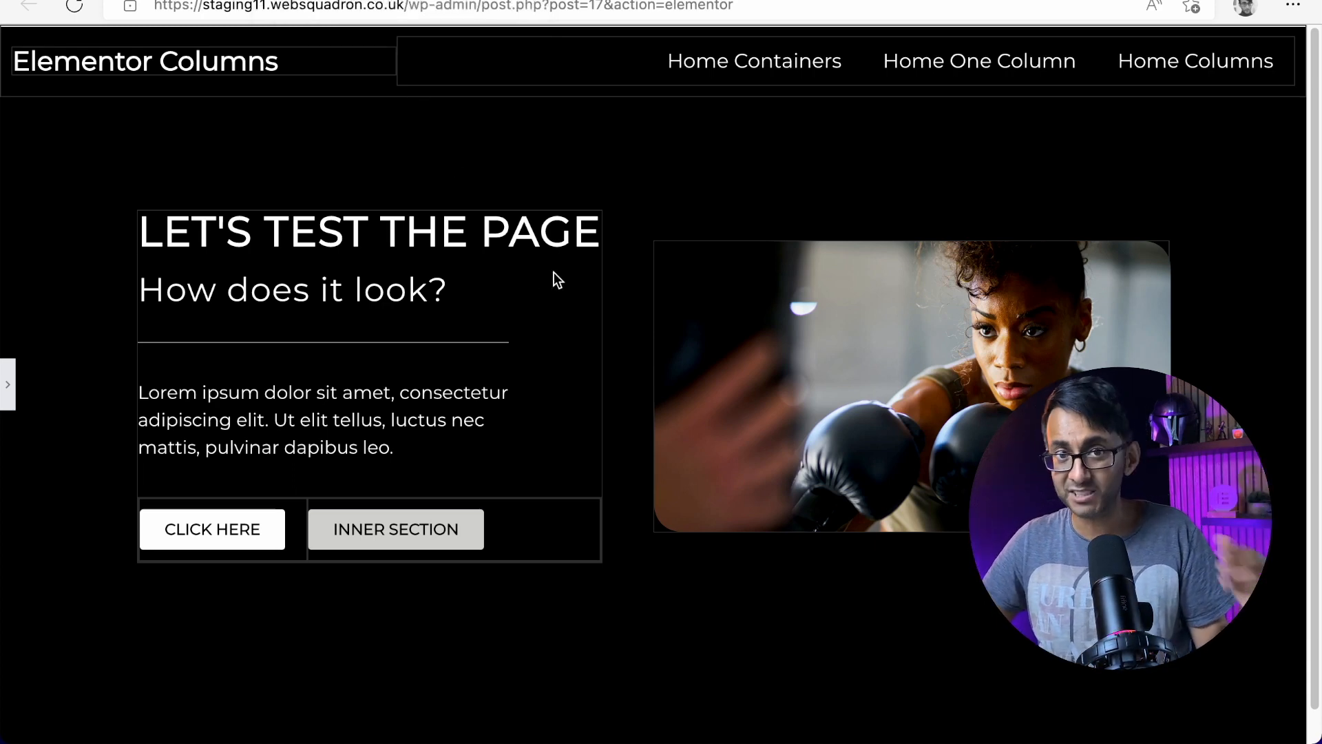
pyautogui.moveTo(336, 190)
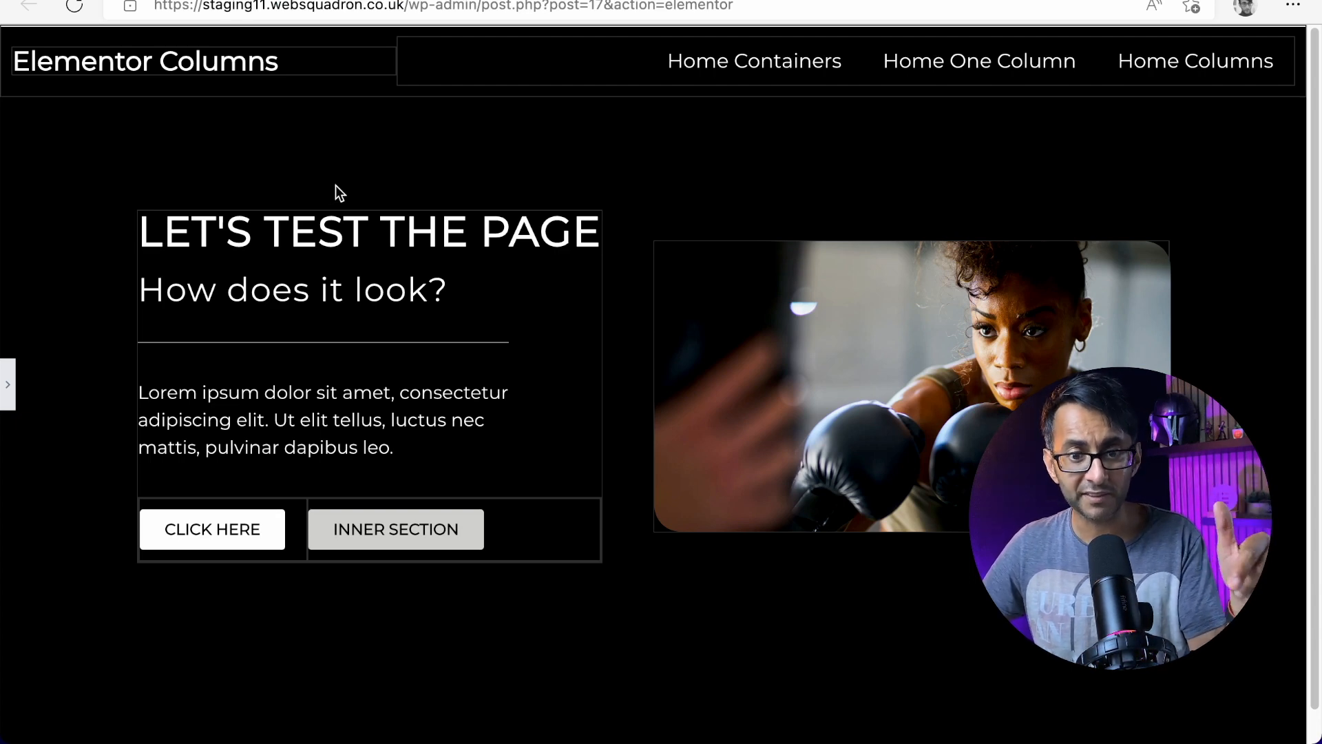
pyautogui.moveTo(314, 85)
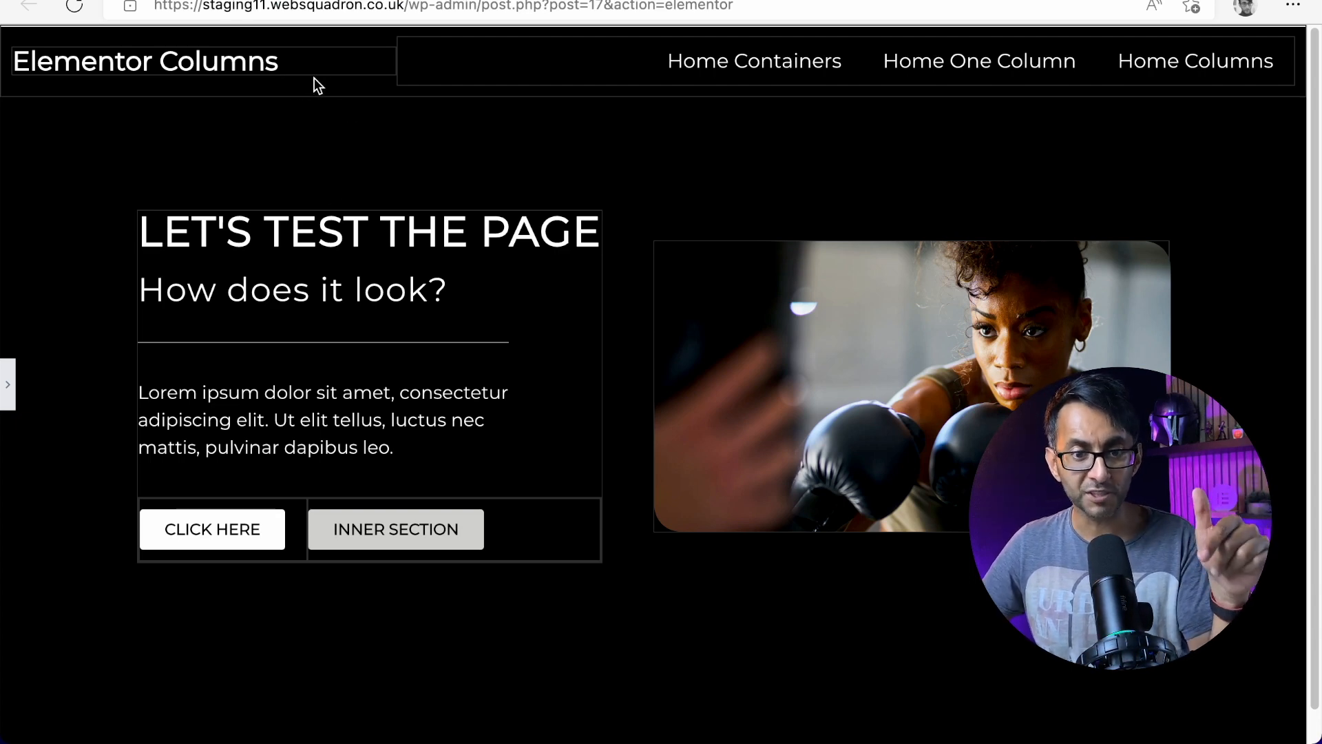
pyautogui.moveTo(509, 387)
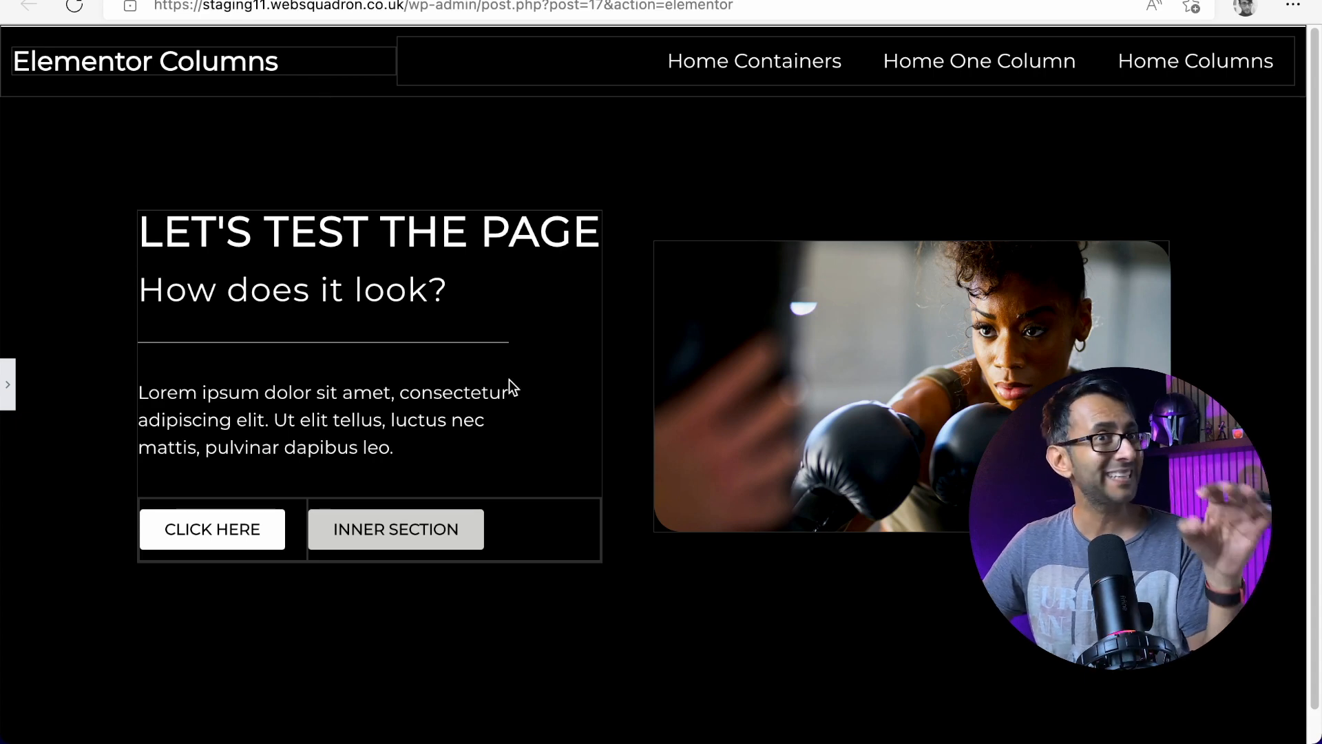
pyautogui.moveTo(519, 303)
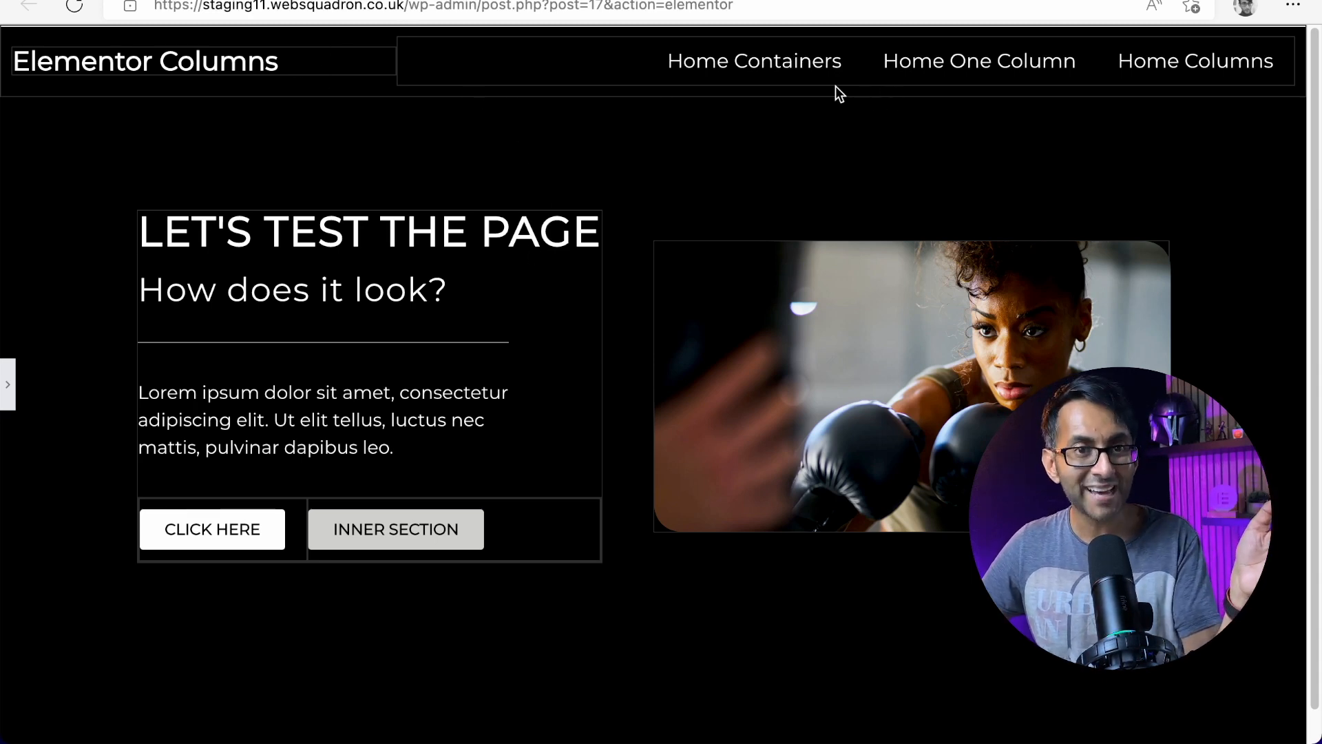
pyautogui.moveTo(826, 186)
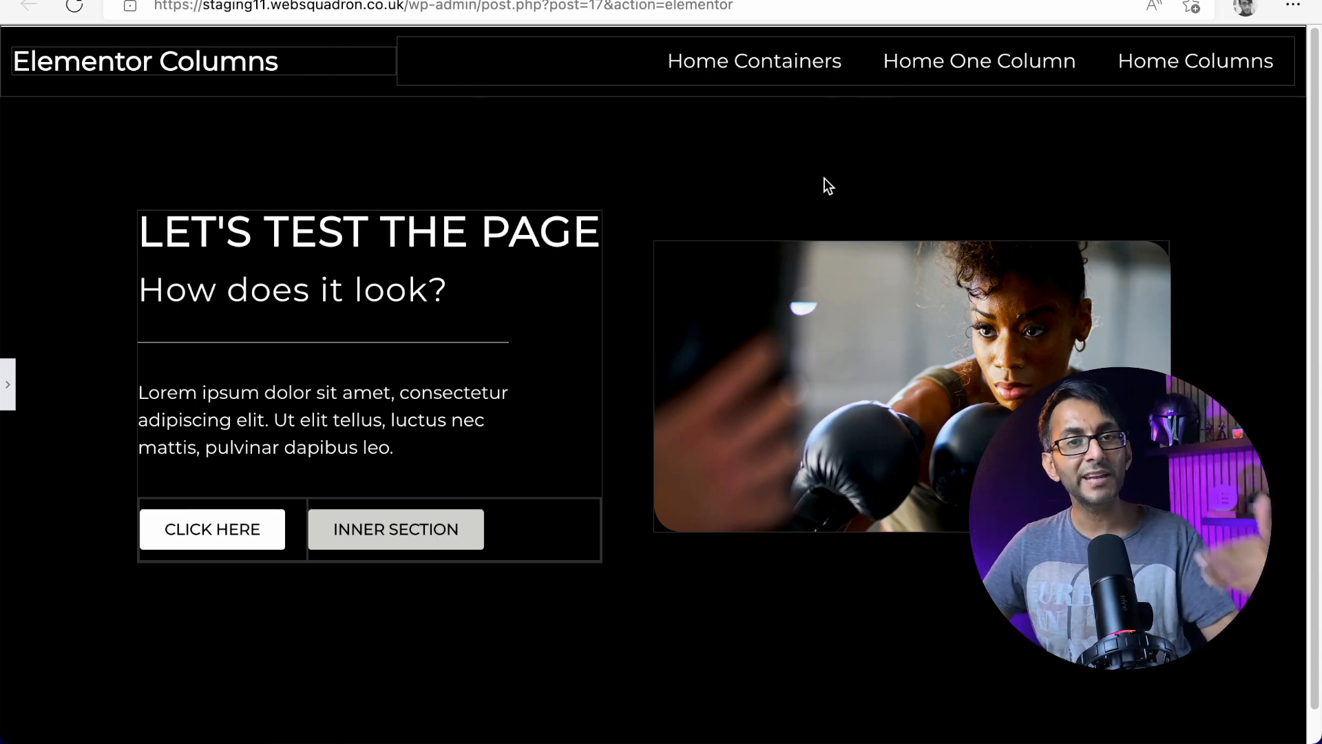
pyautogui.moveTo(964, 325)
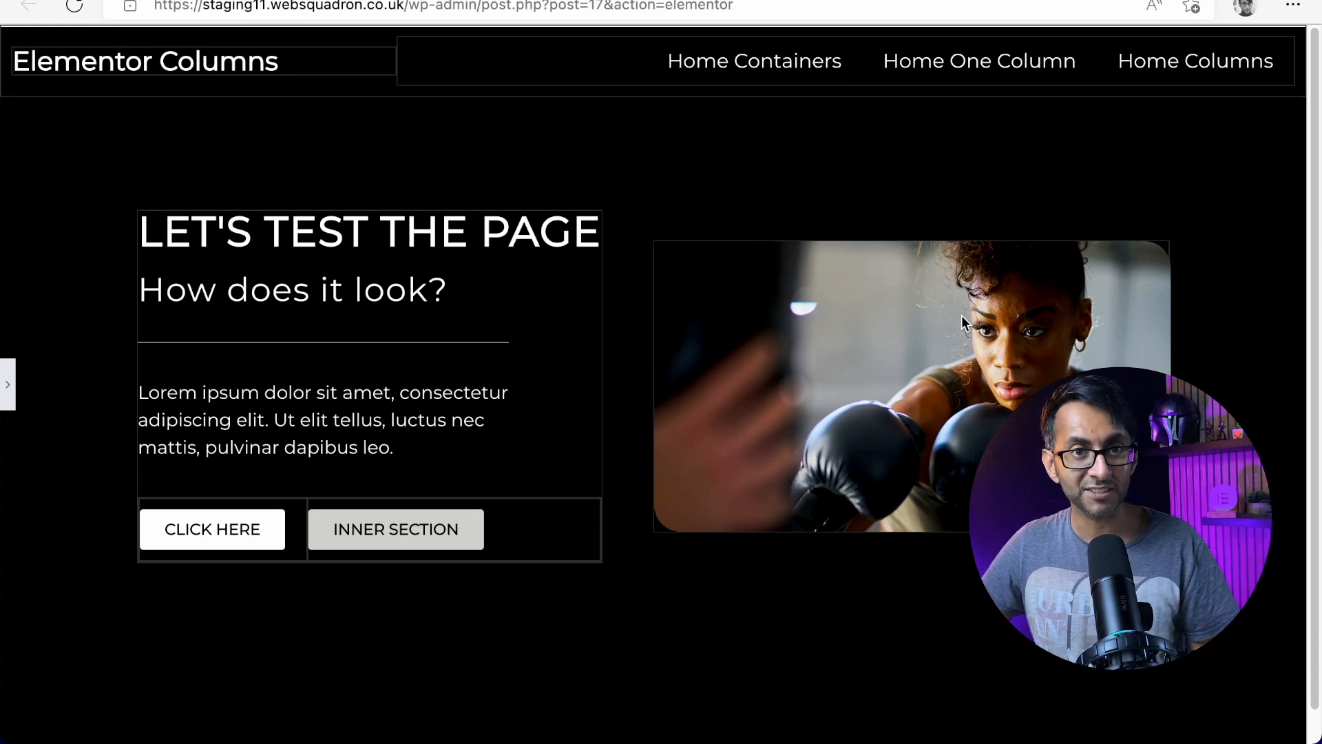
pyautogui.moveTo(625, 59)
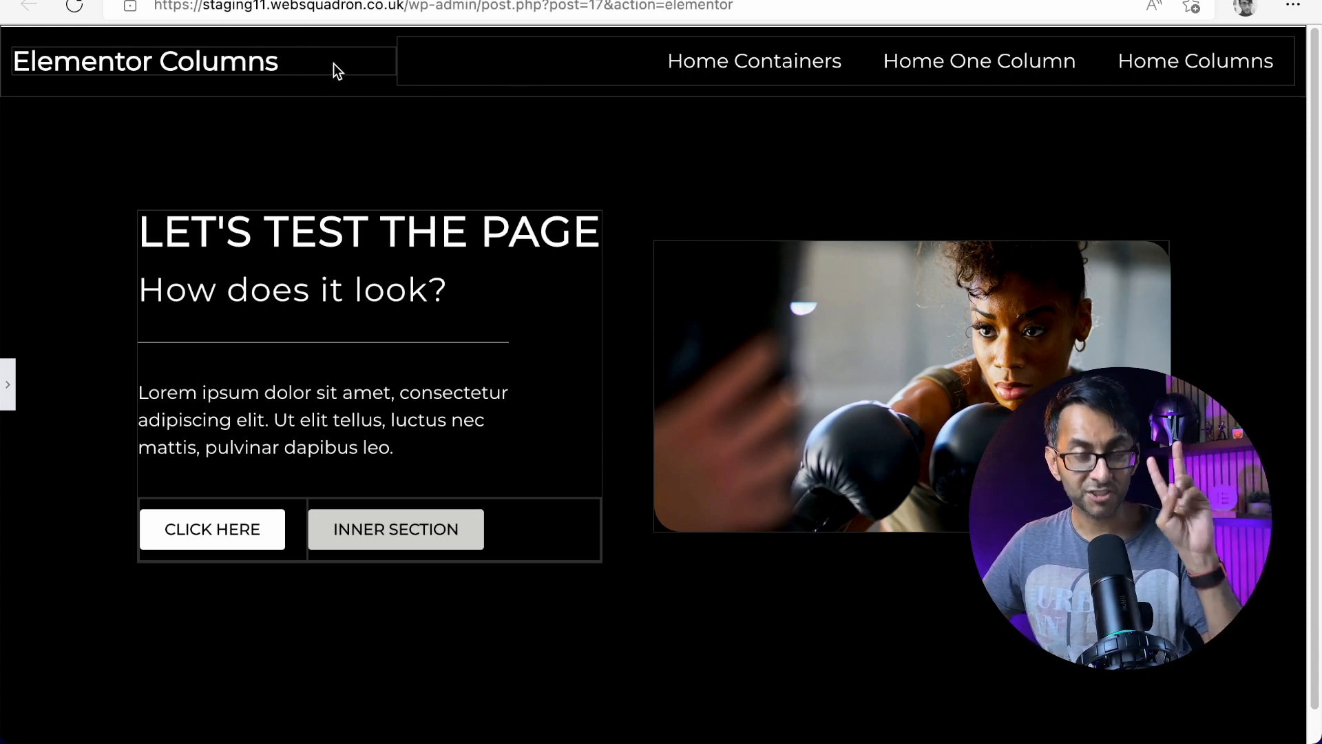
pyautogui.moveTo(206, 61)
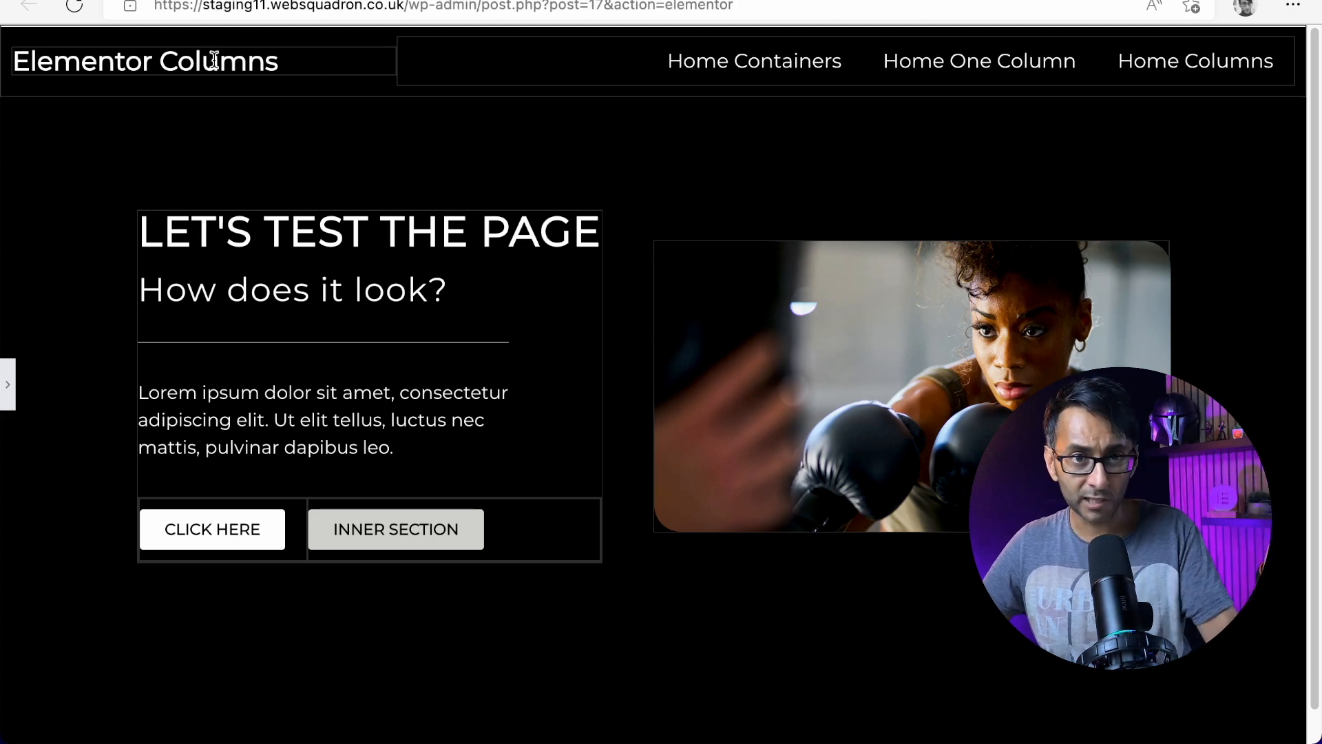
pyautogui.moveTo(753, 71)
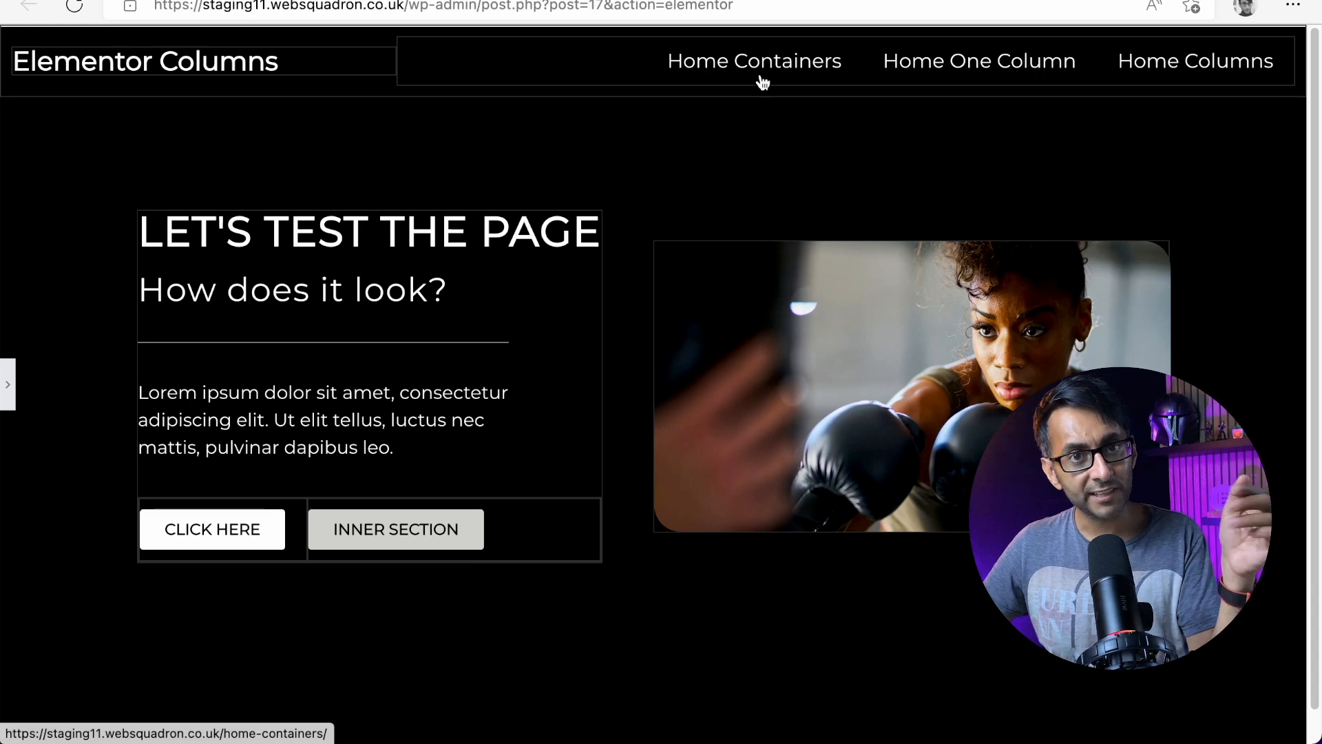
pyautogui.moveTo(414, 52)
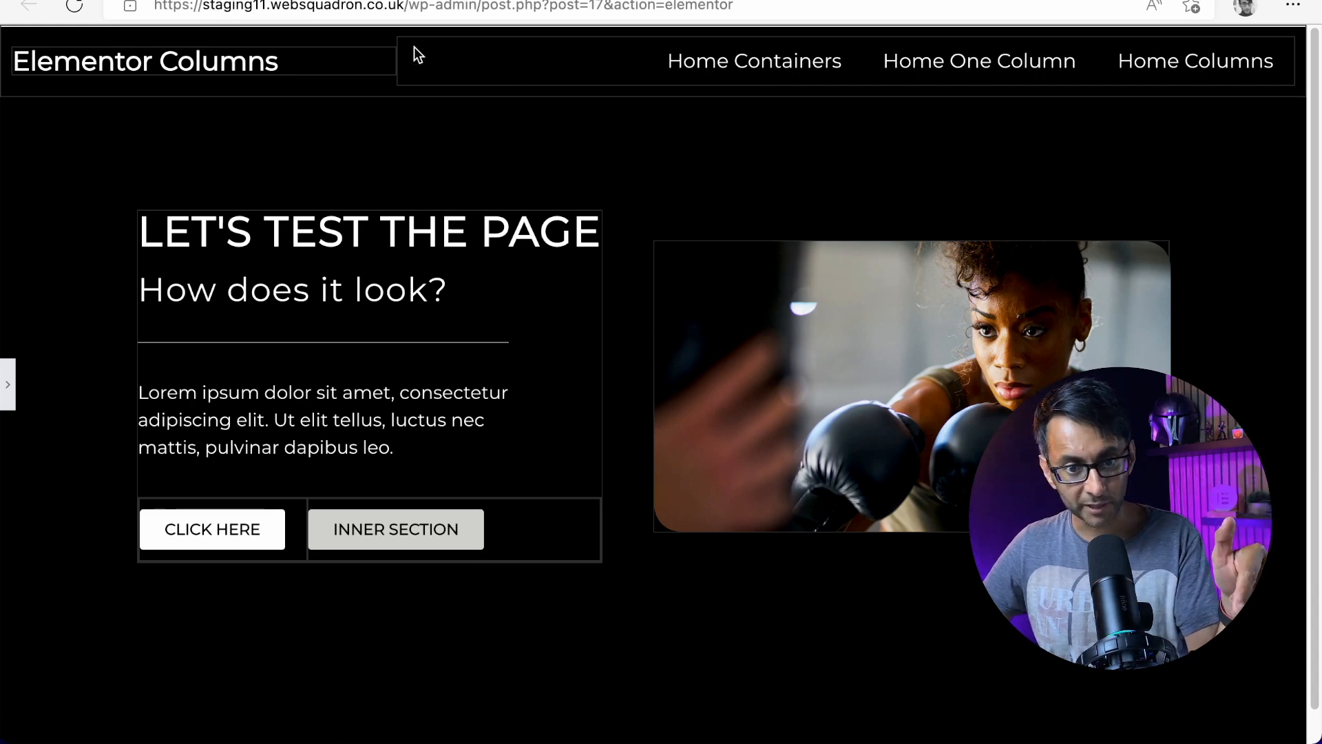
pyautogui.moveTo(1143, 90)
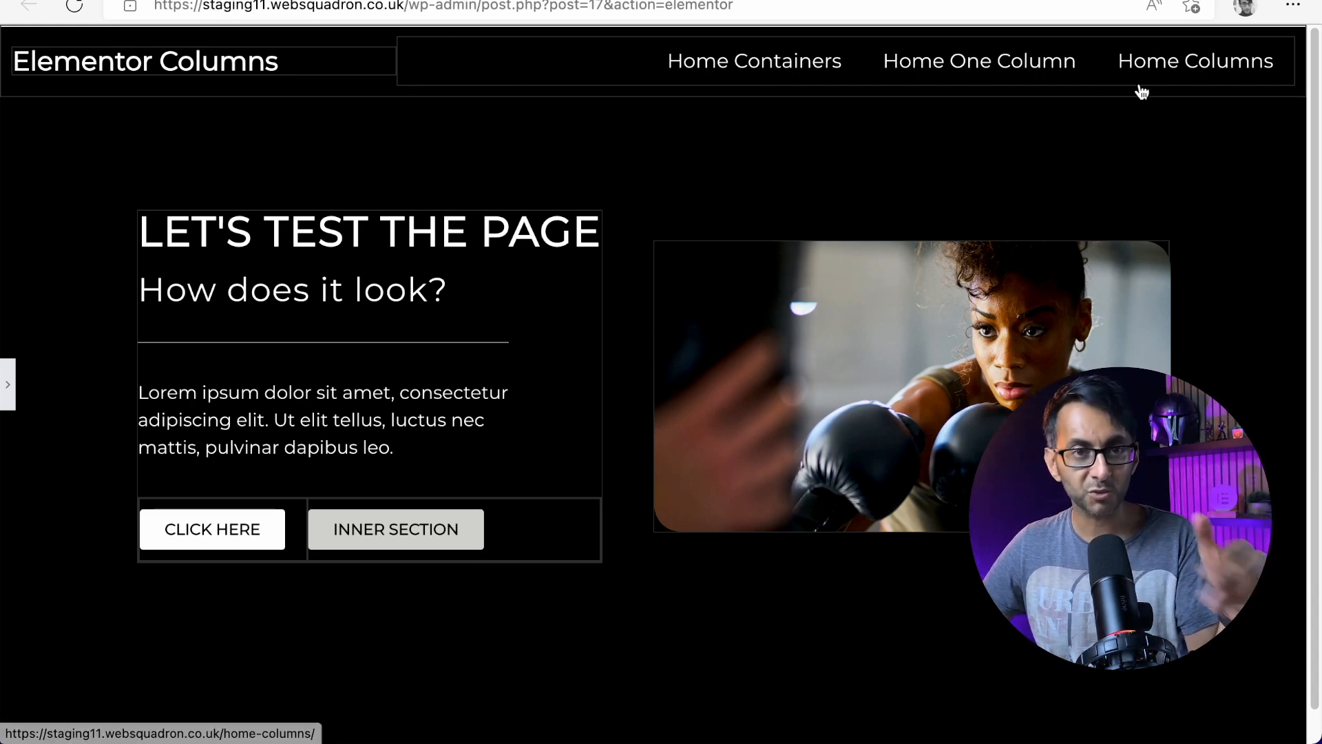
pyautogui.moveTo(776, 232)
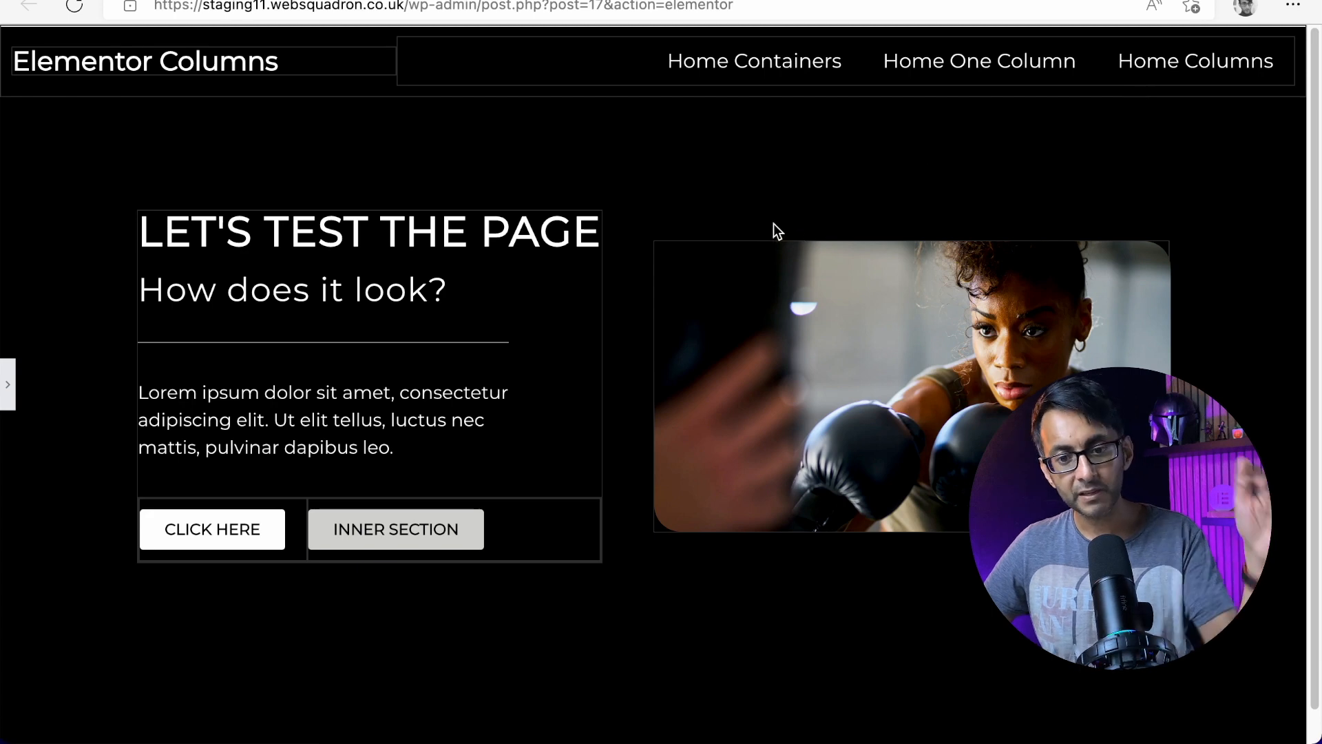
pyautogui.moveTo(408, 492)
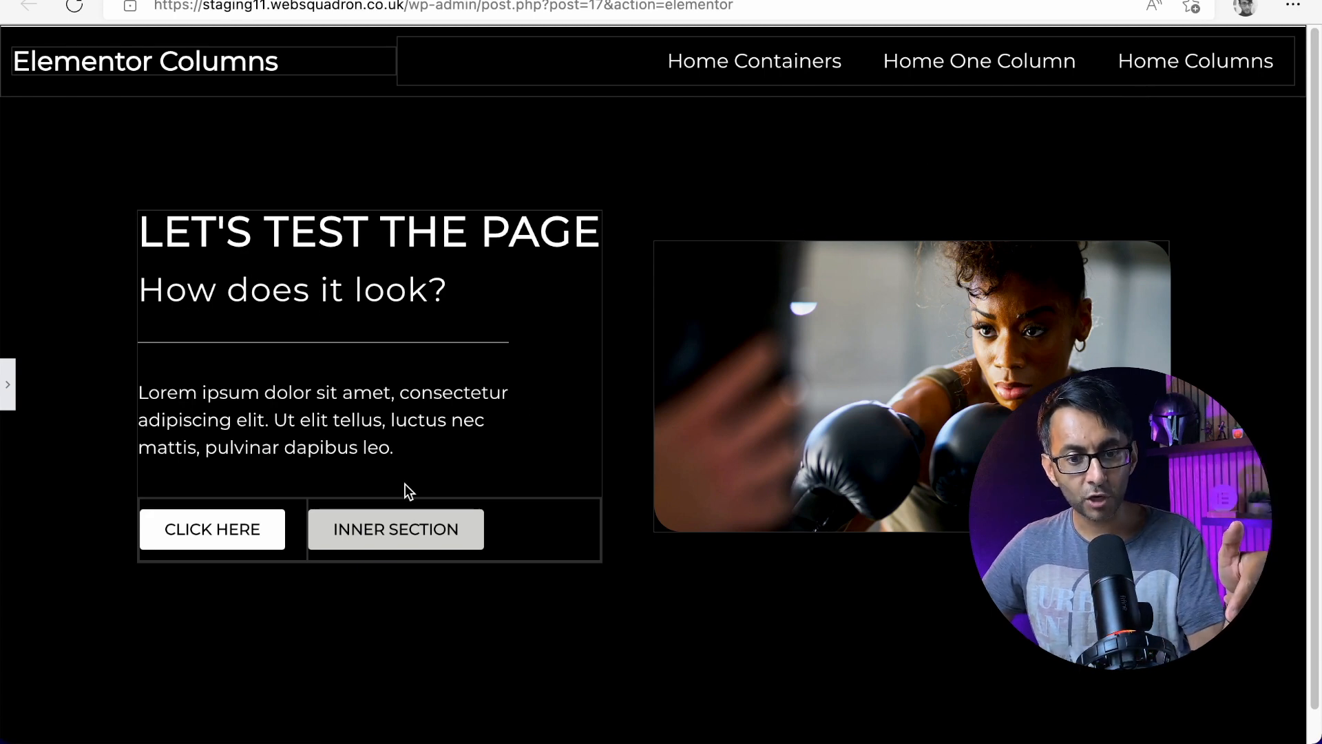
pyautogui.moveTo(353, 375)
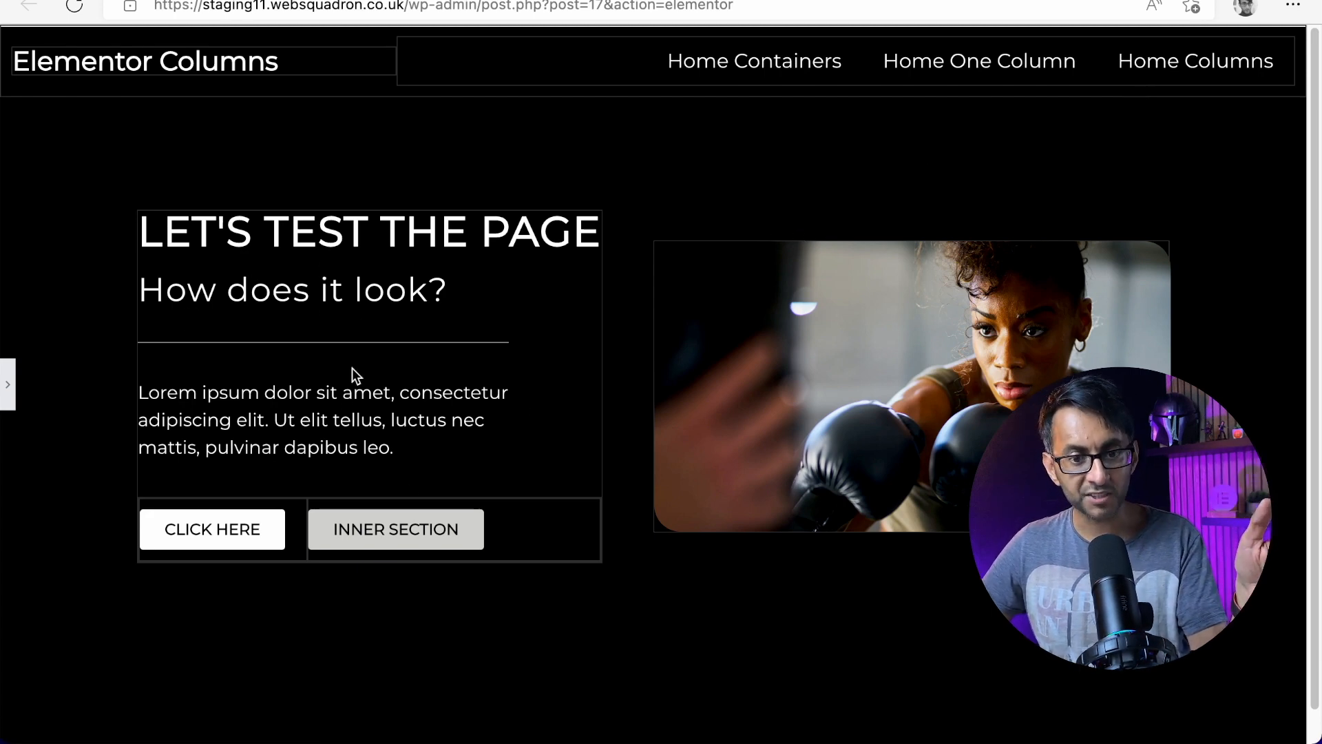
pyautogui.moveTo(847, 493)
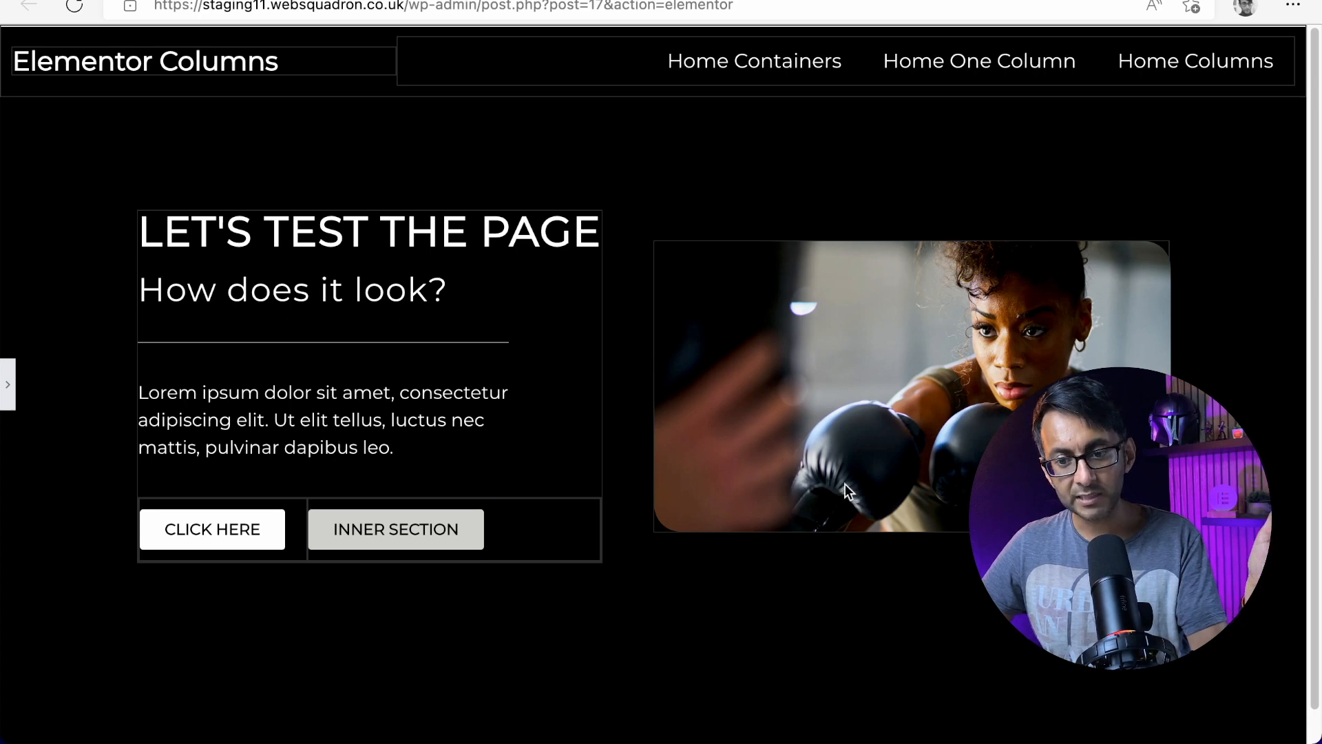
pyautogui.moveTo(1005, 382)
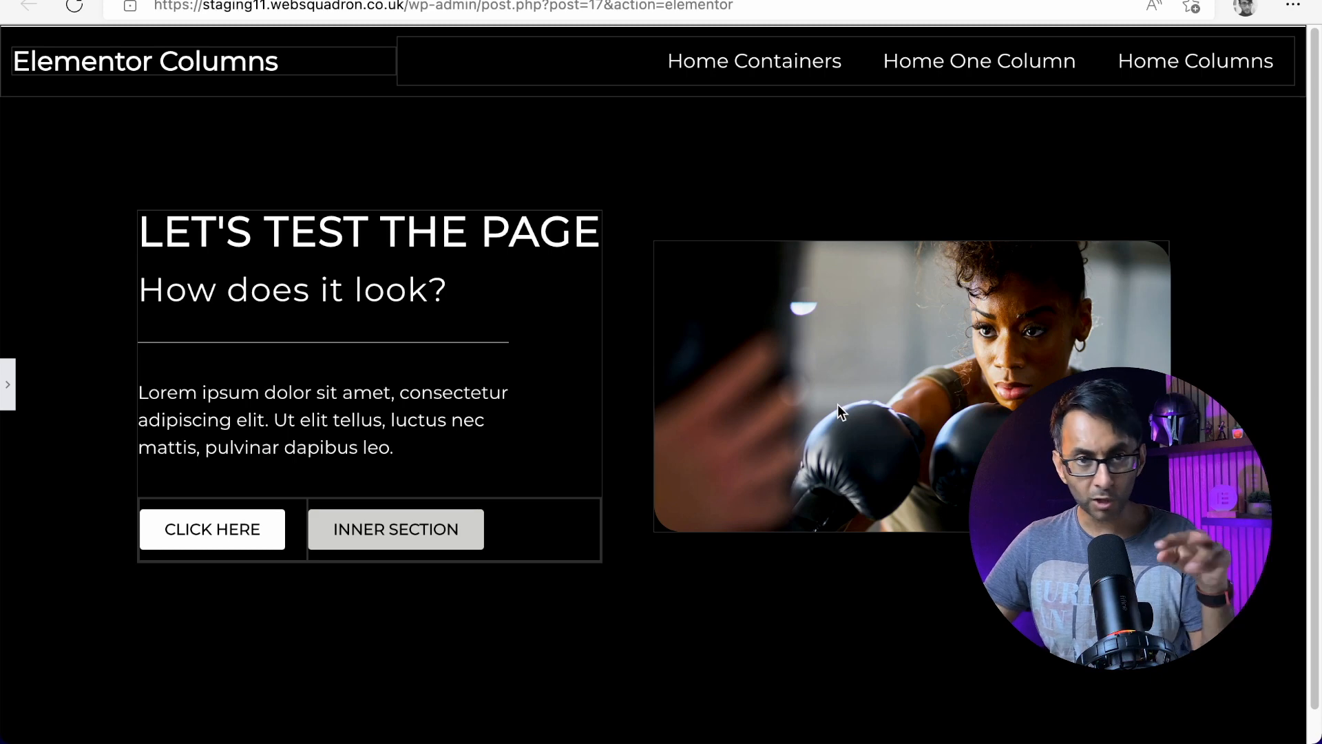
pyautogui.moveTo(659, 467)
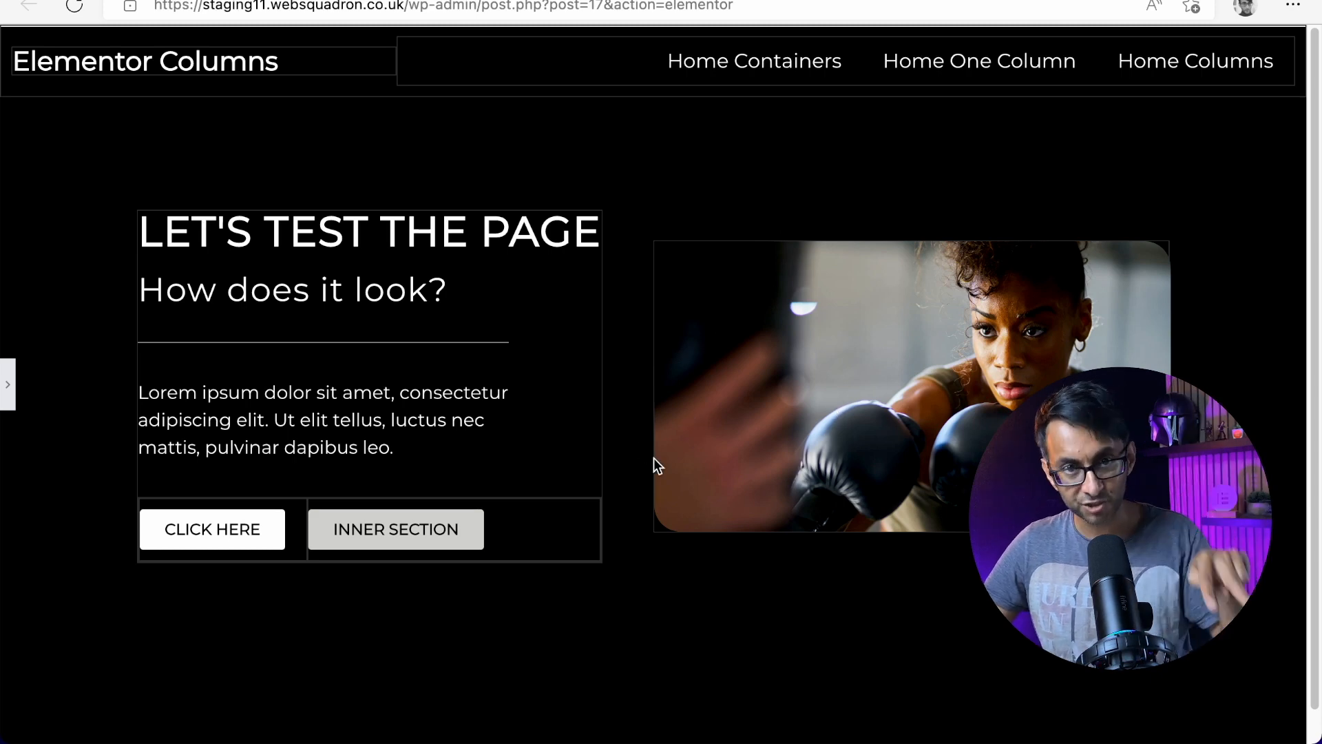
pyautogui.moveTo(209, 557)
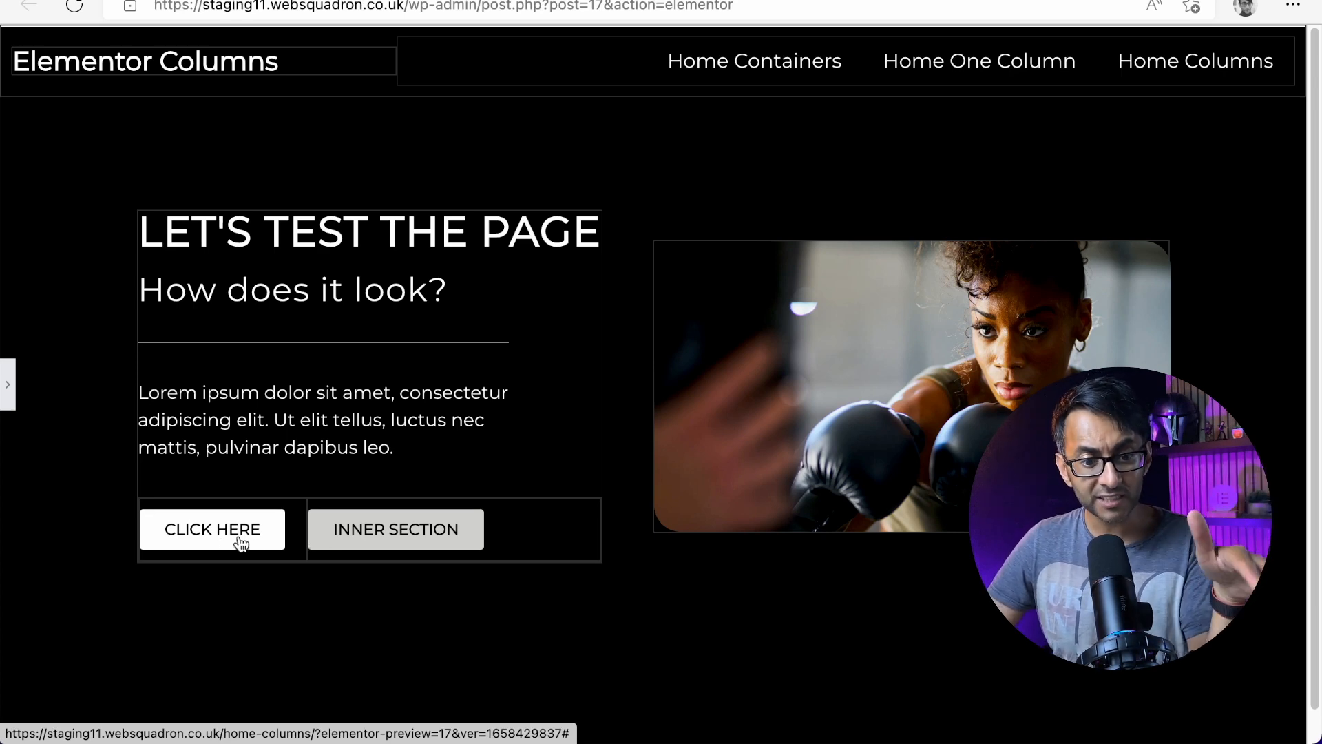
pyautogui.moveTo(470, 507)
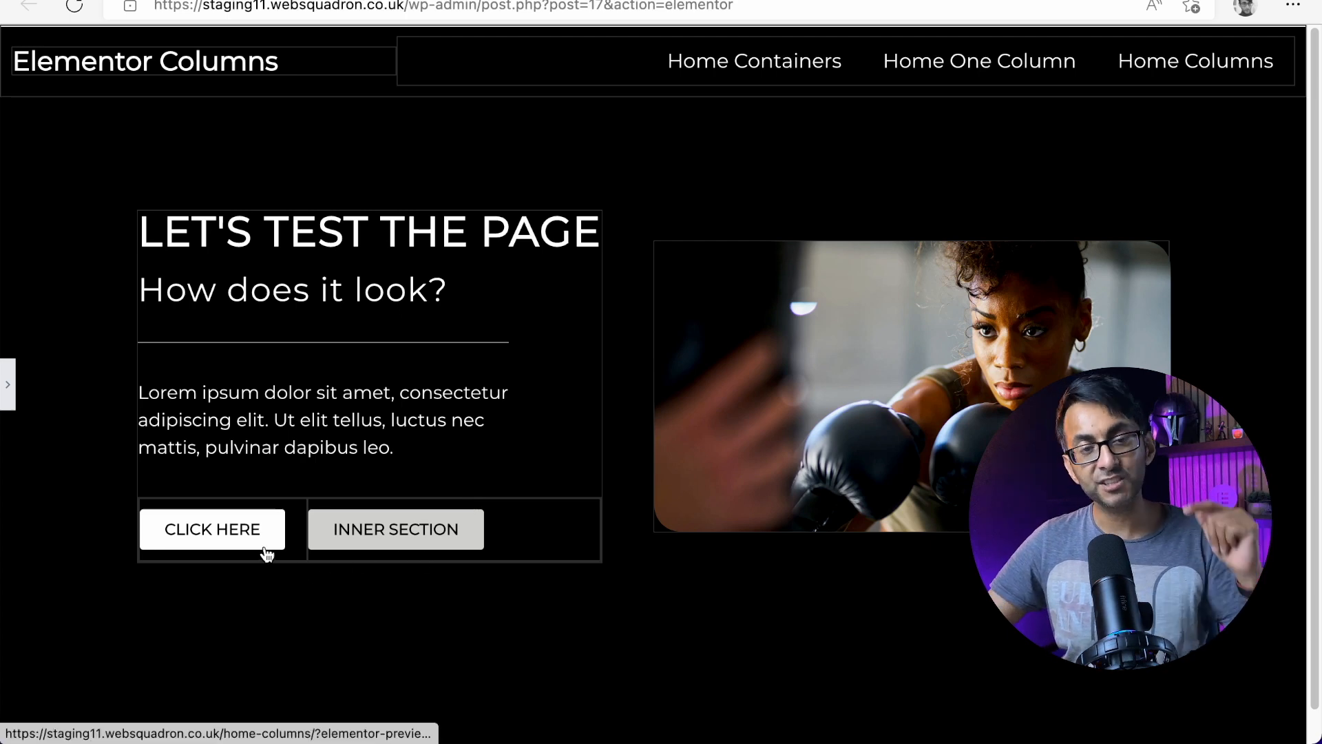
pyautogui.moveTo(581, 95)
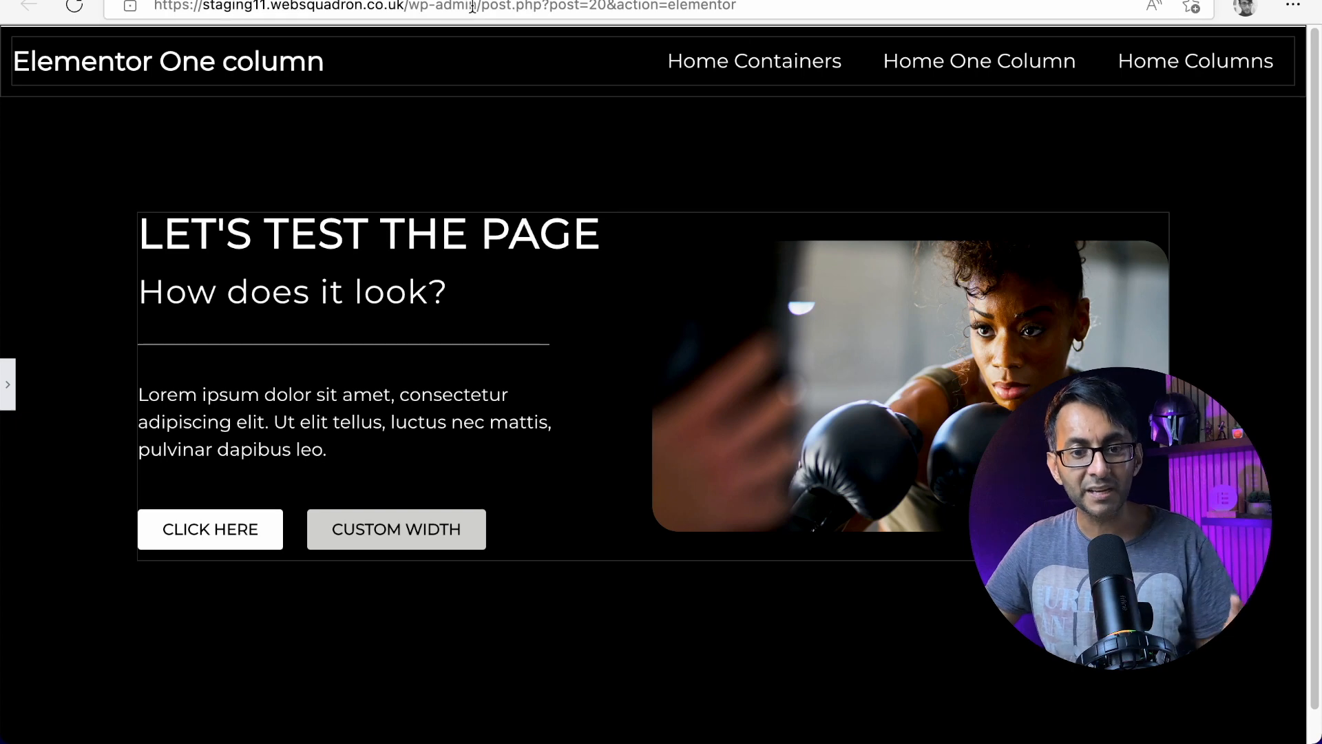
pyautogui.moveTo(562, 73)
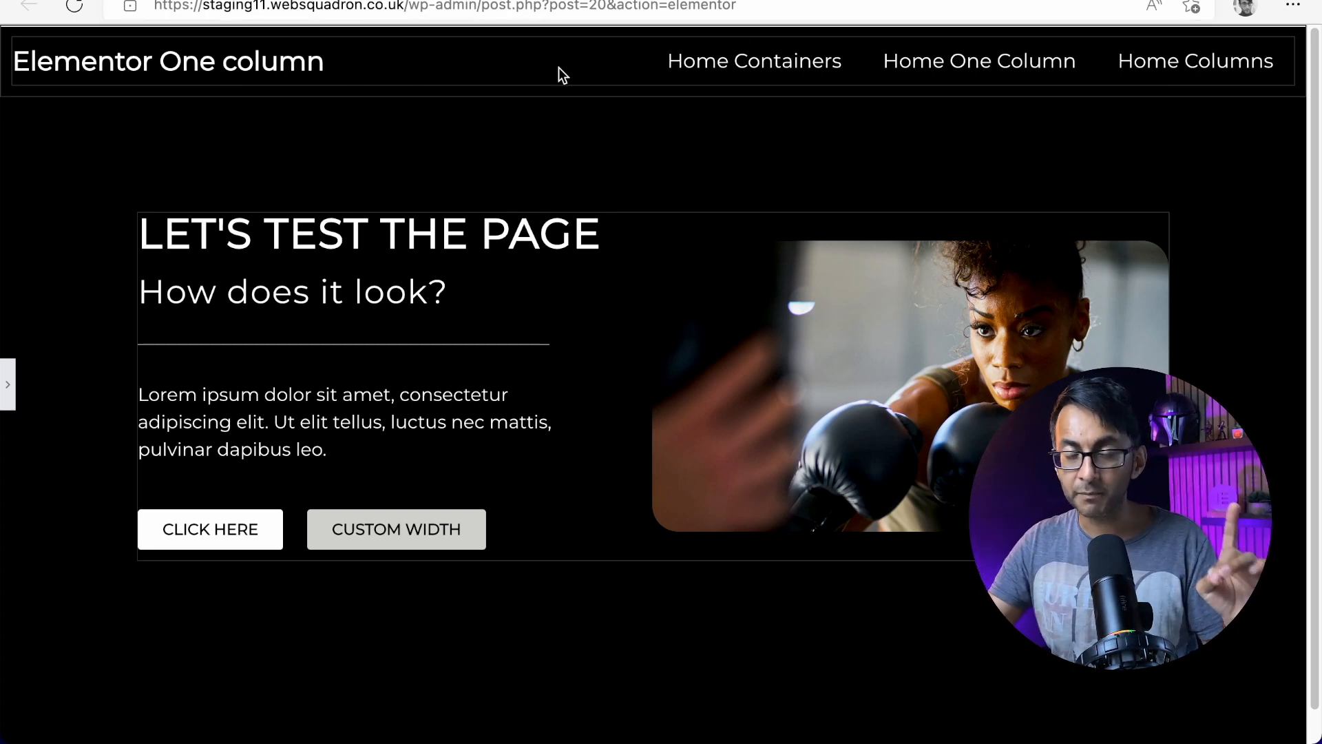
# Toggle the CLICK HERE button's width to default and back to custom to test the layout
pyautogui.click(209, 529)
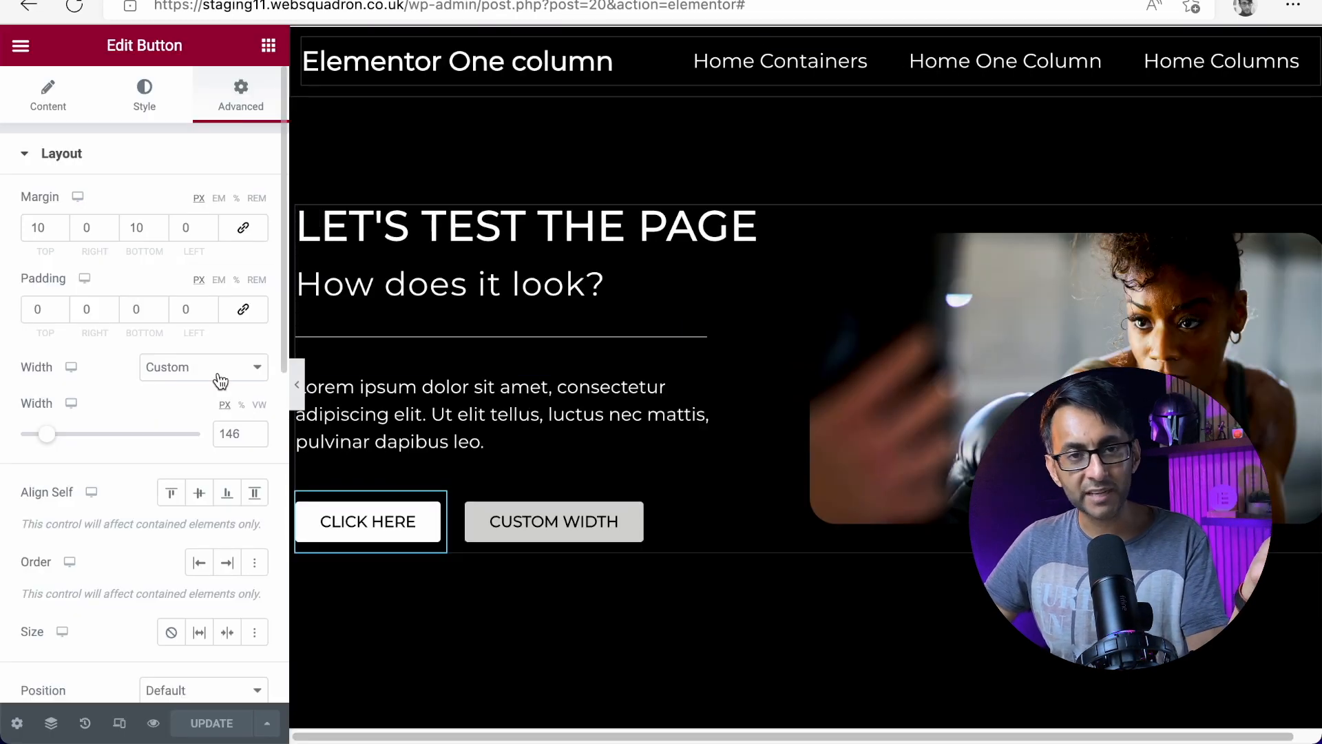
pyautogui.click(203, 366)
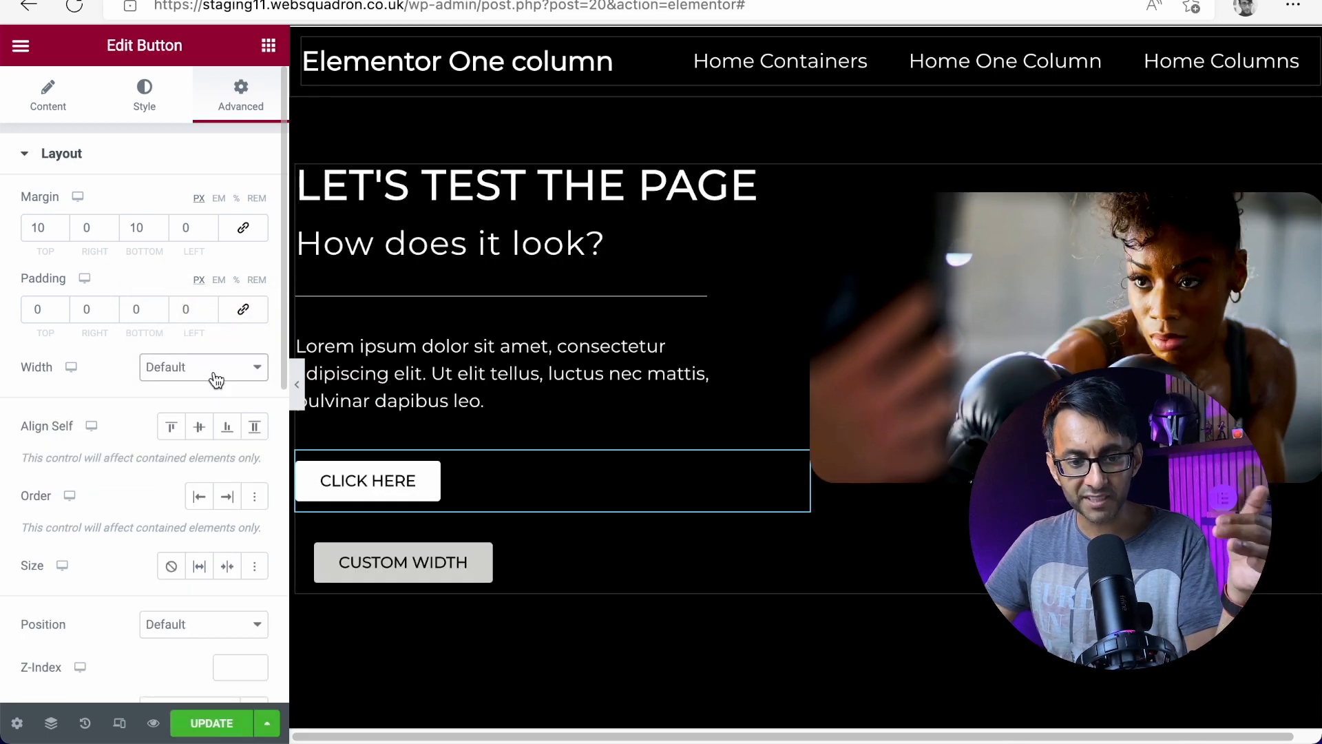
pyautogui.click(203, 366)
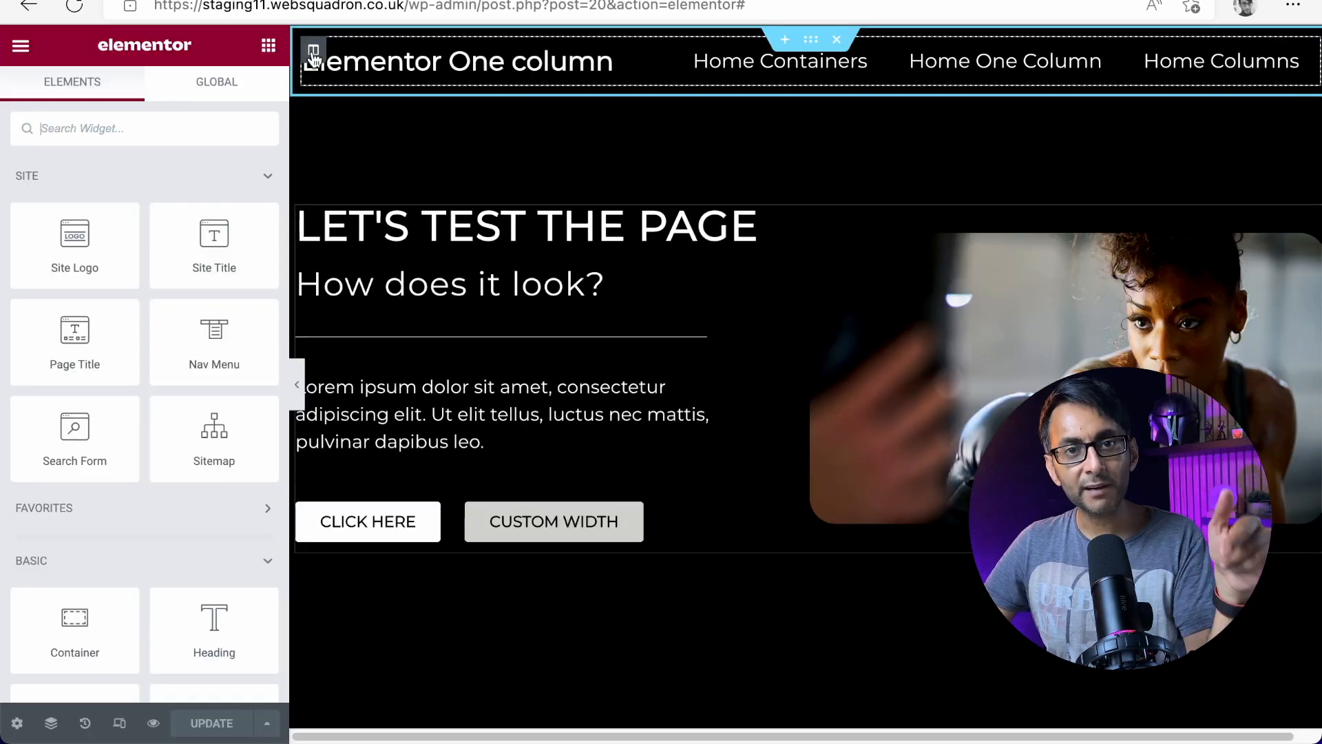
# Try several horizontal alignments on the header column, leaving its items spread apart
pyautogui.click(313, 52)
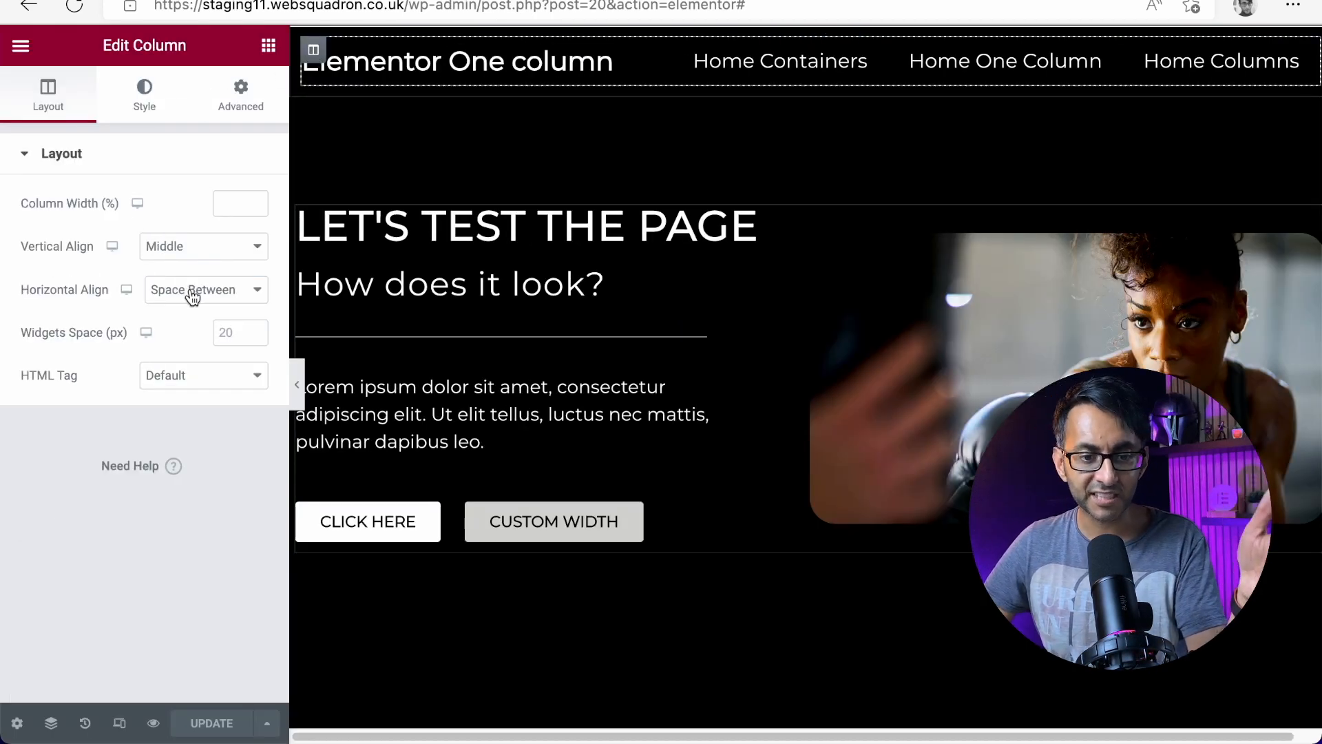
pyautogui.click(203, 289)
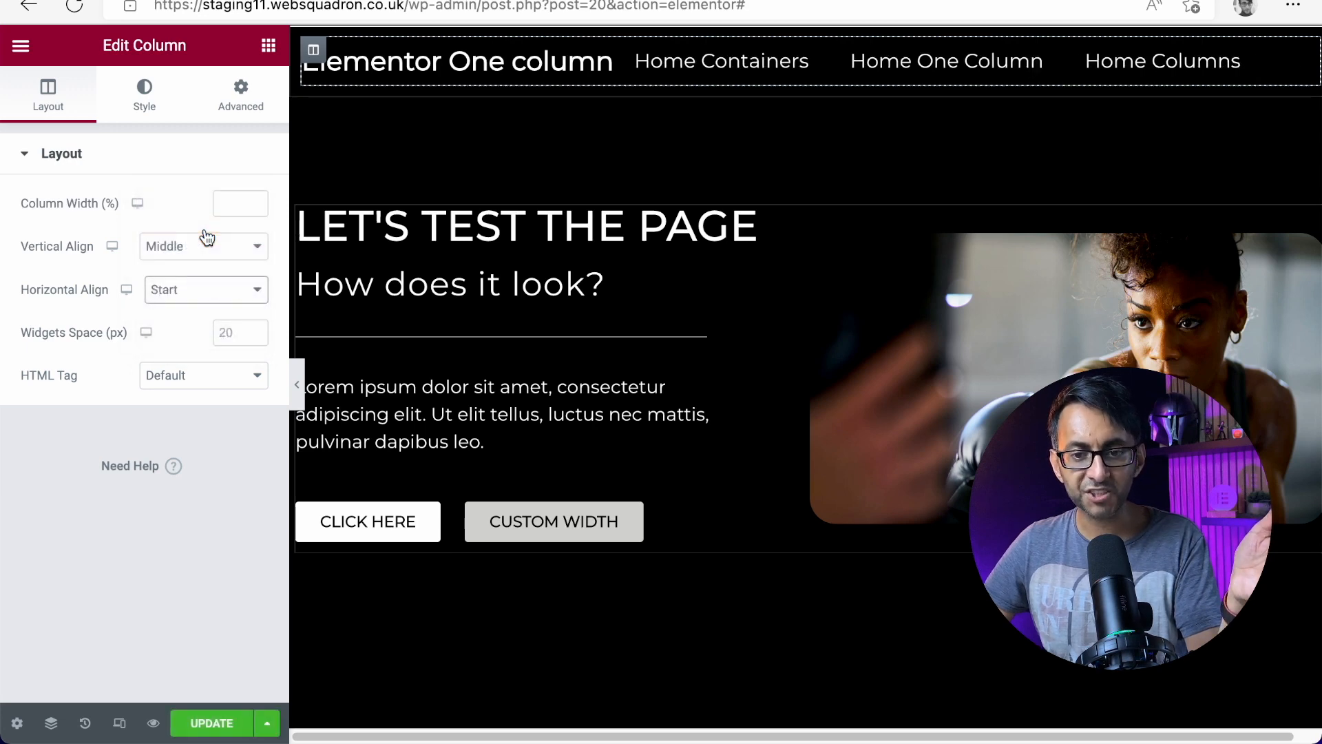
pyautogui.click(203, 290)
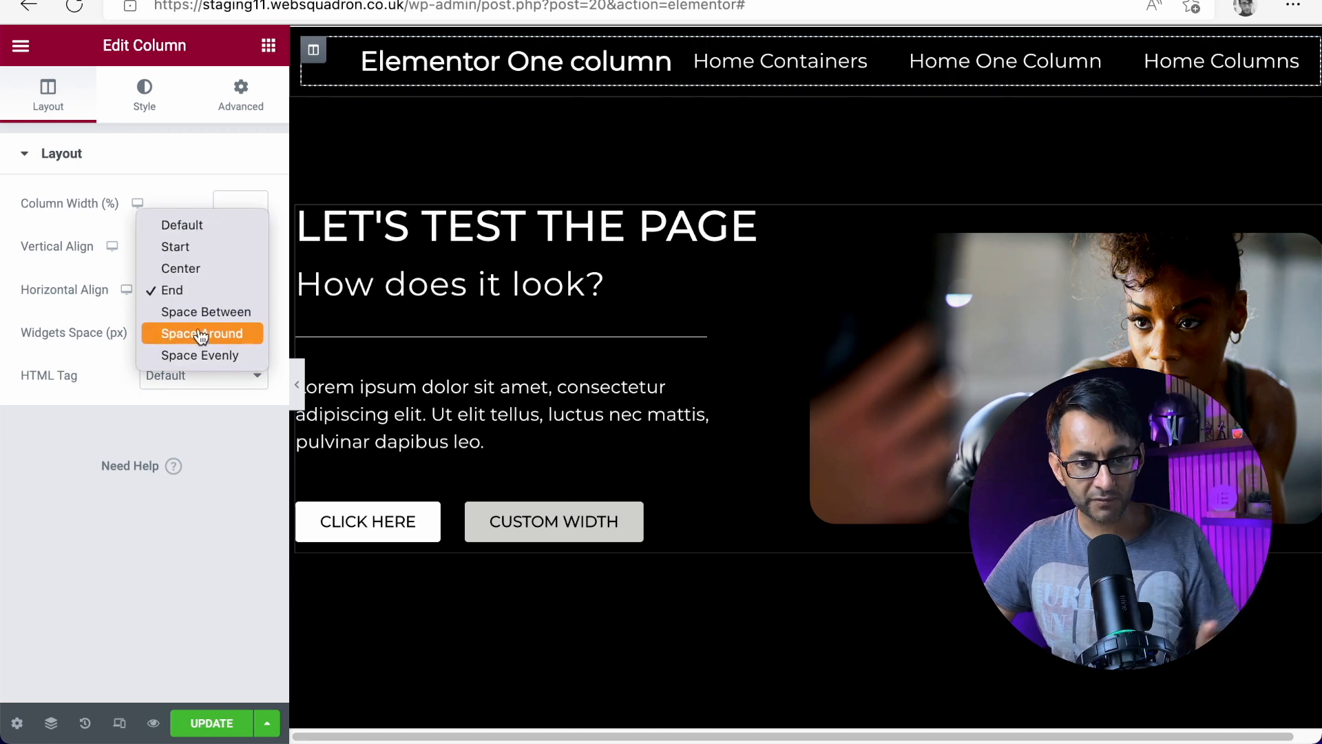
pyautogui.click(205, 311)
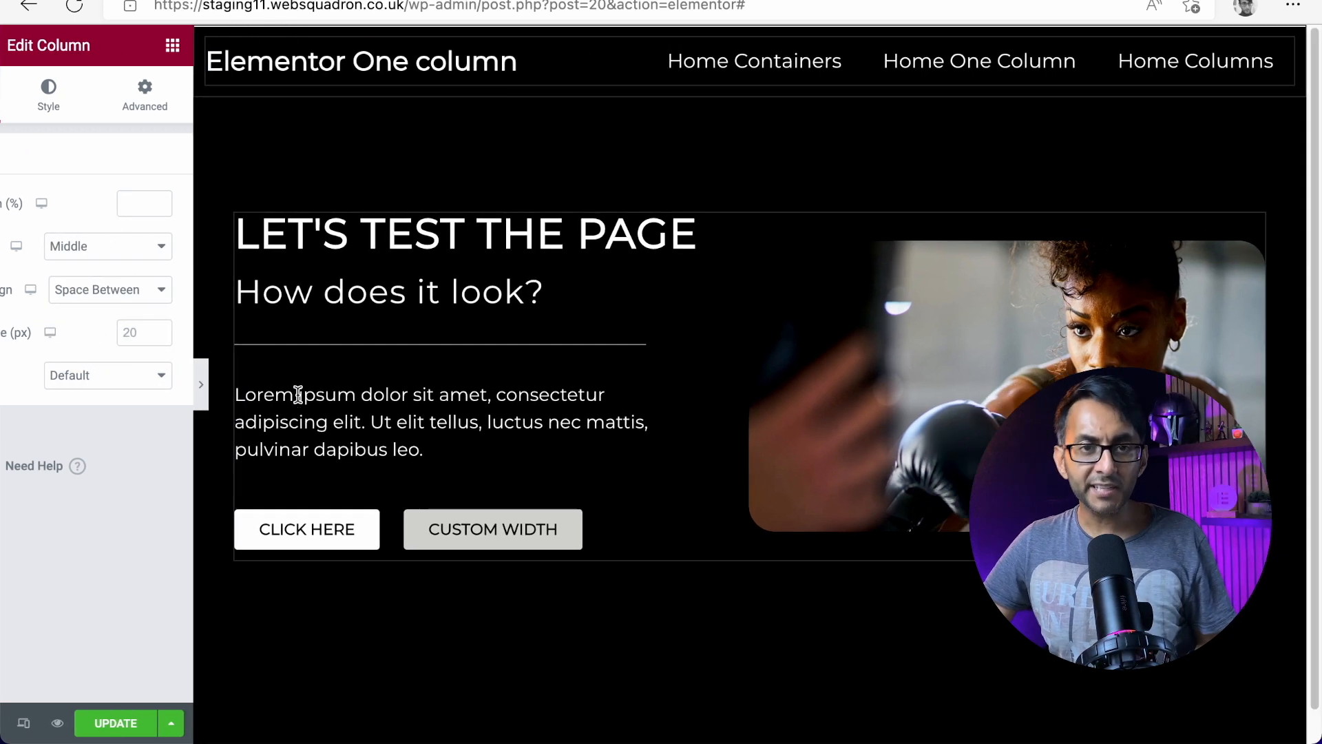
pyautogui.click(201, 384)
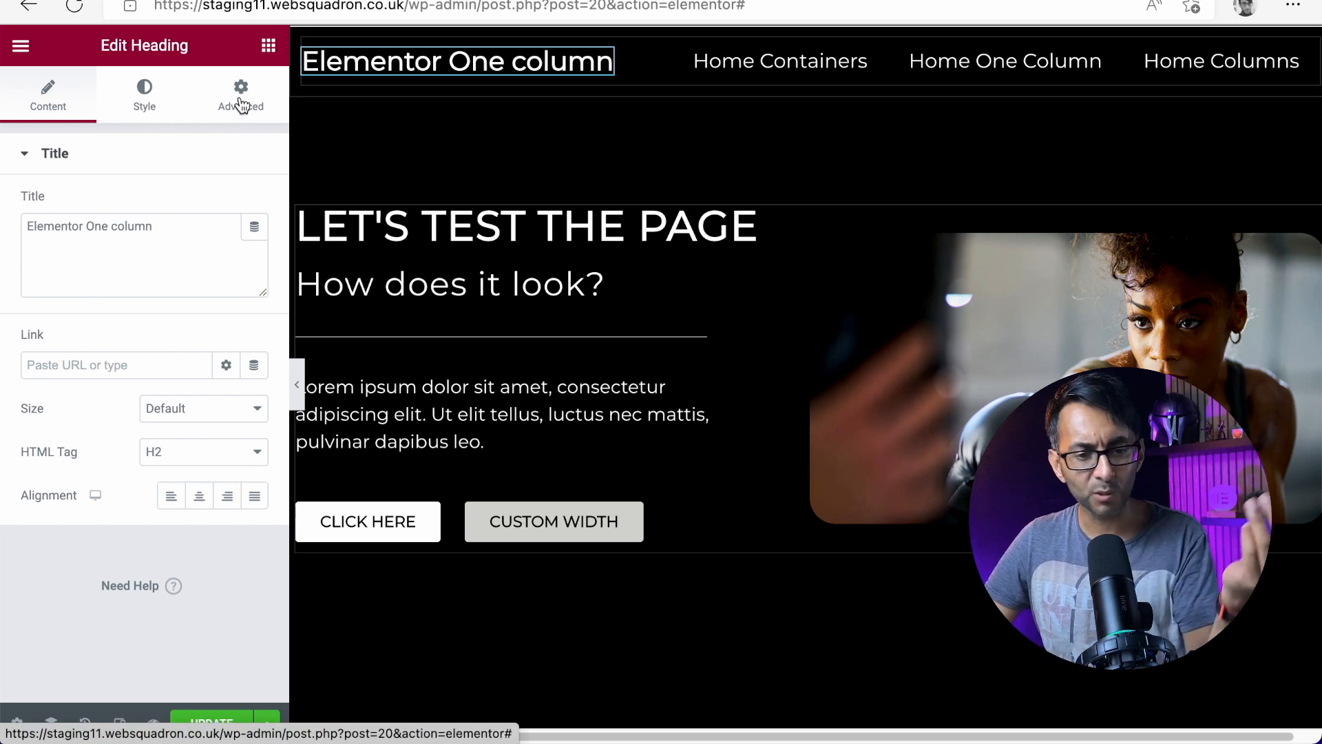
# Collapse the Elementor sidebar to preview the One column page at full width
pyautogui.click(240, 92)
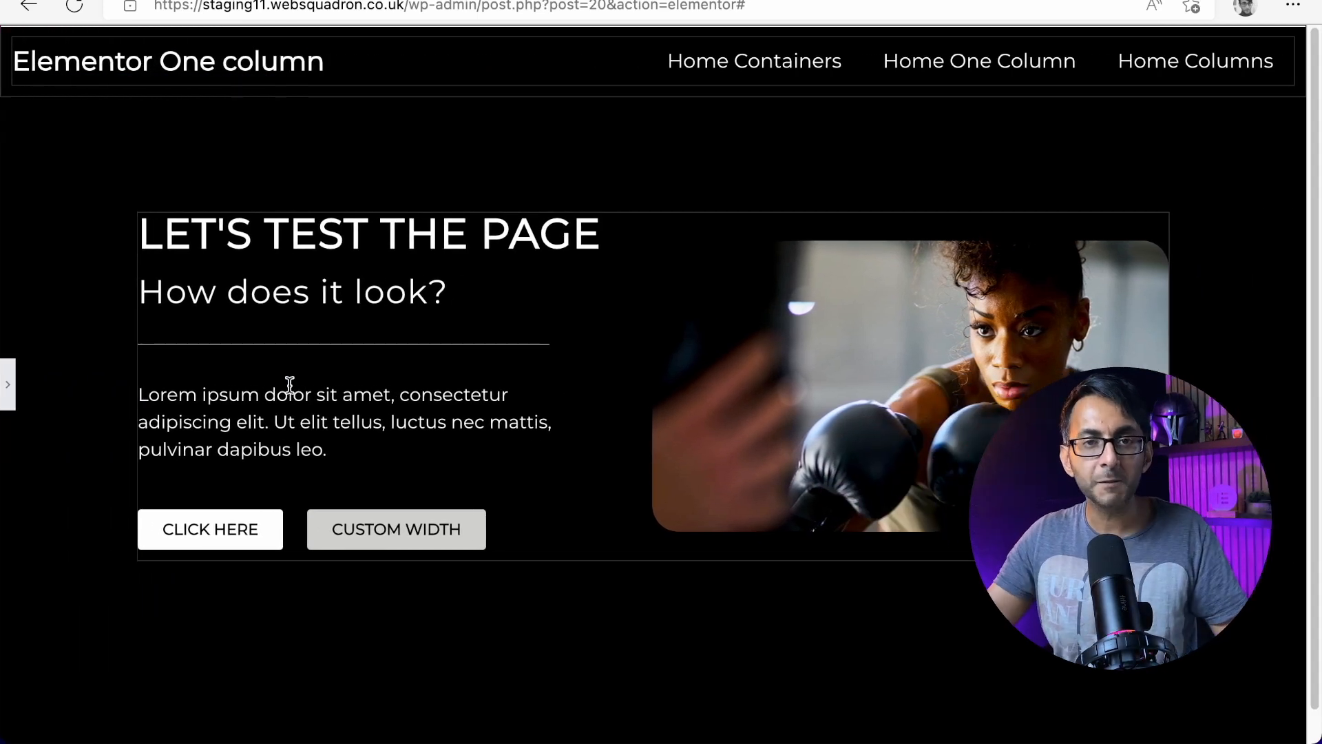
pyautogui.moveTo(563, 368)
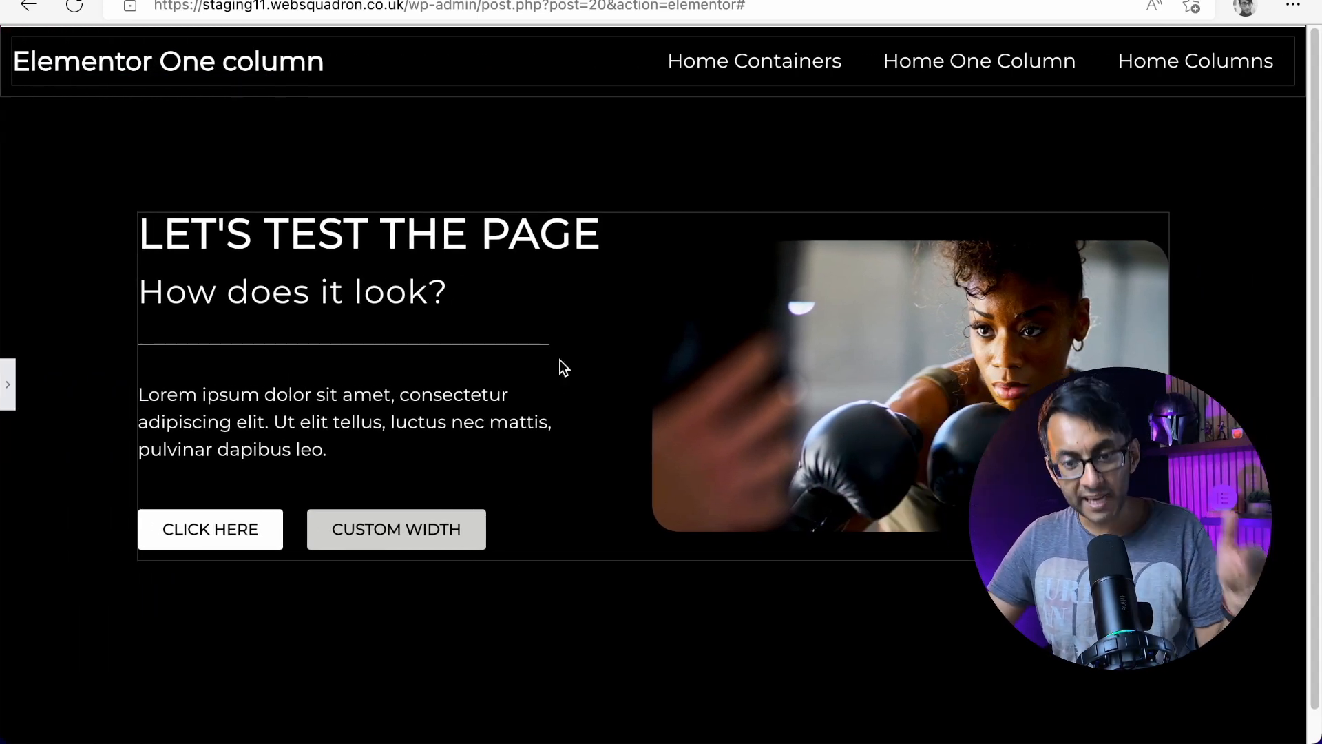
pyautogui.moveTo(509, 283)
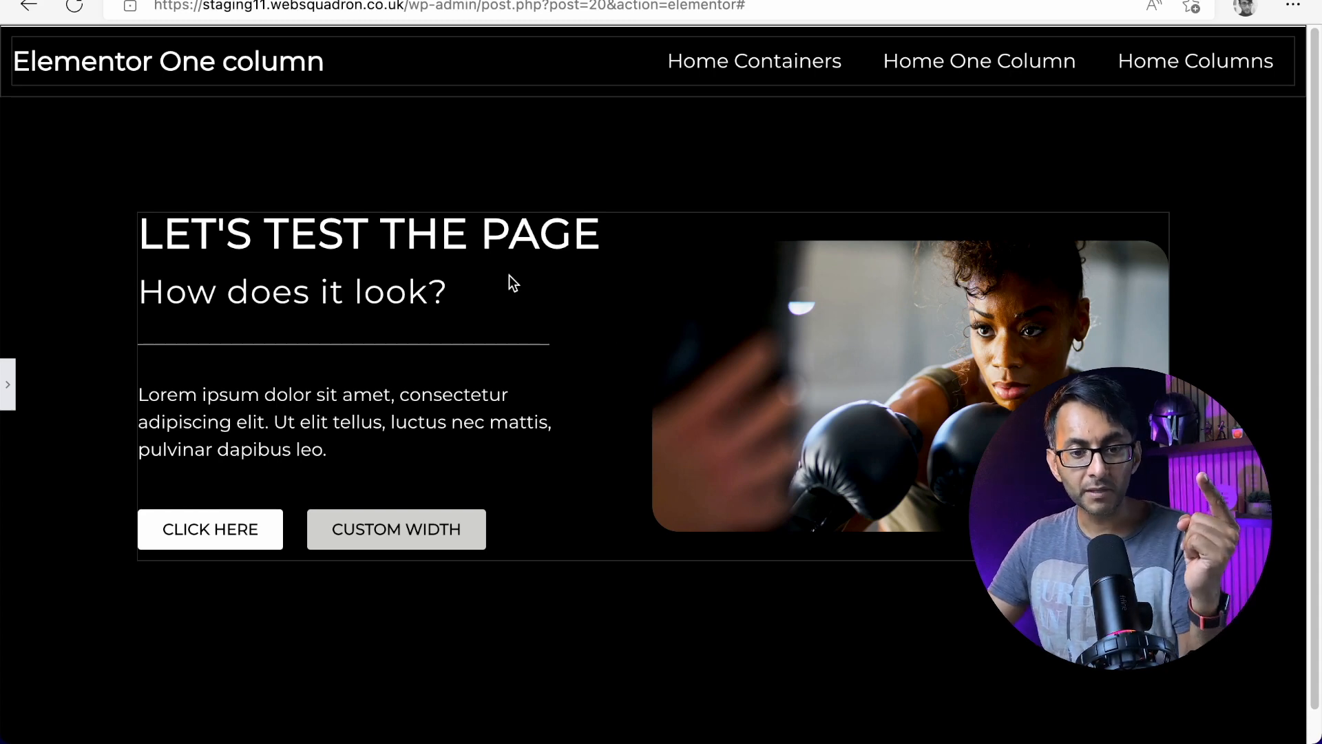
pyautogui.moveTo(803, 394)
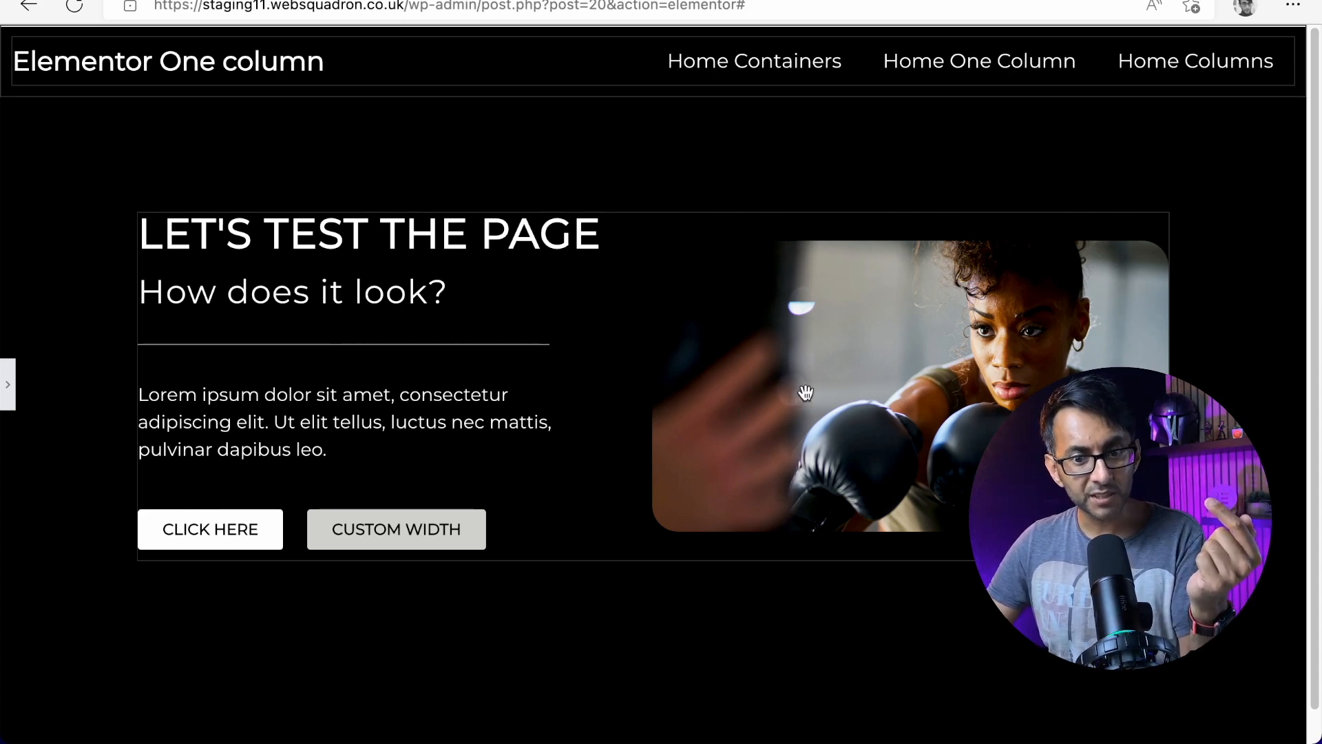
pyautogui.moveTo(822, 430)
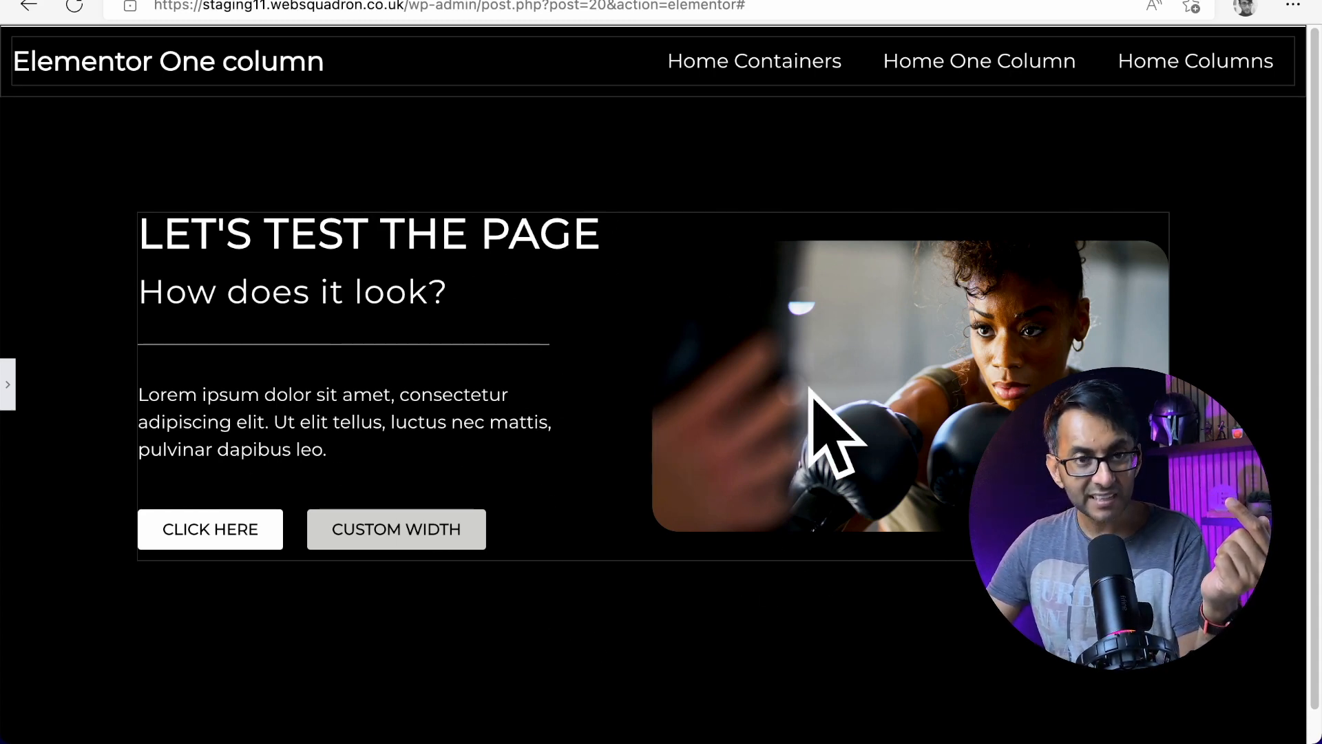
pyautogui.moveTo(925, 409)
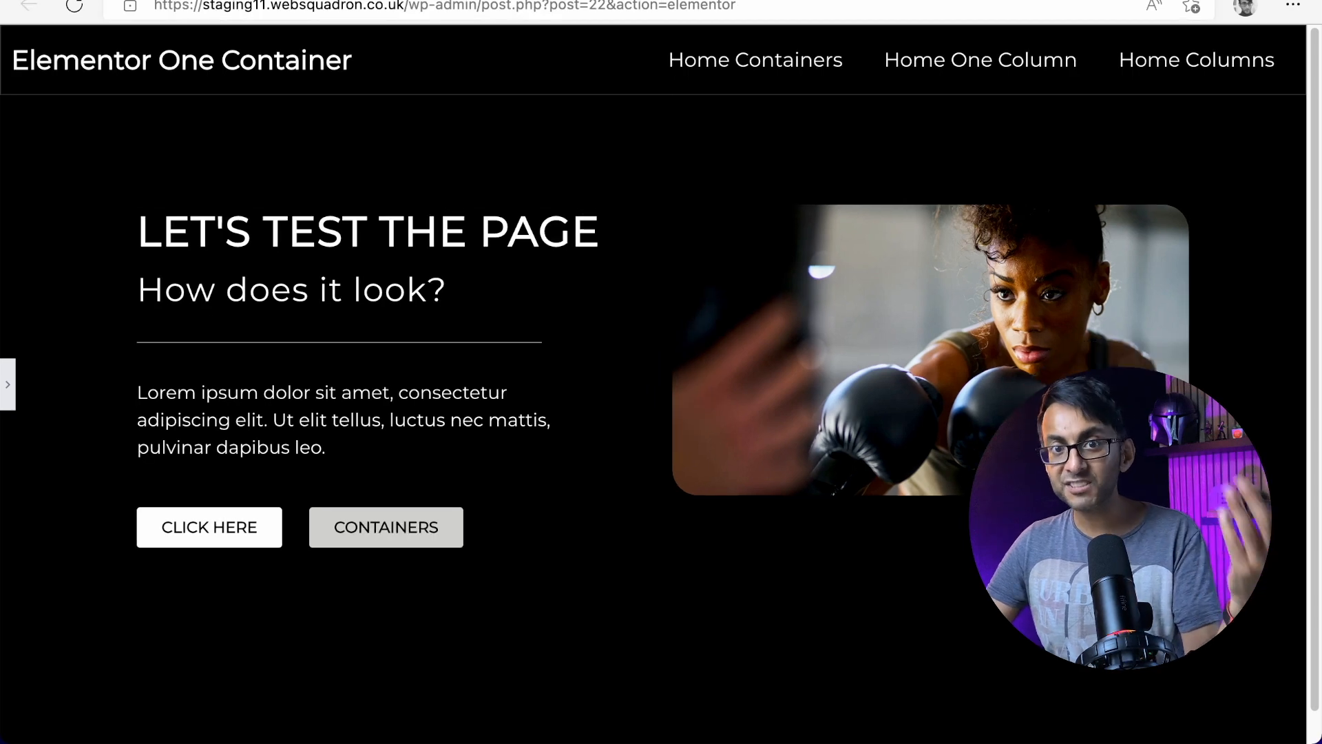
pyautogui.moveTo(666, 204)
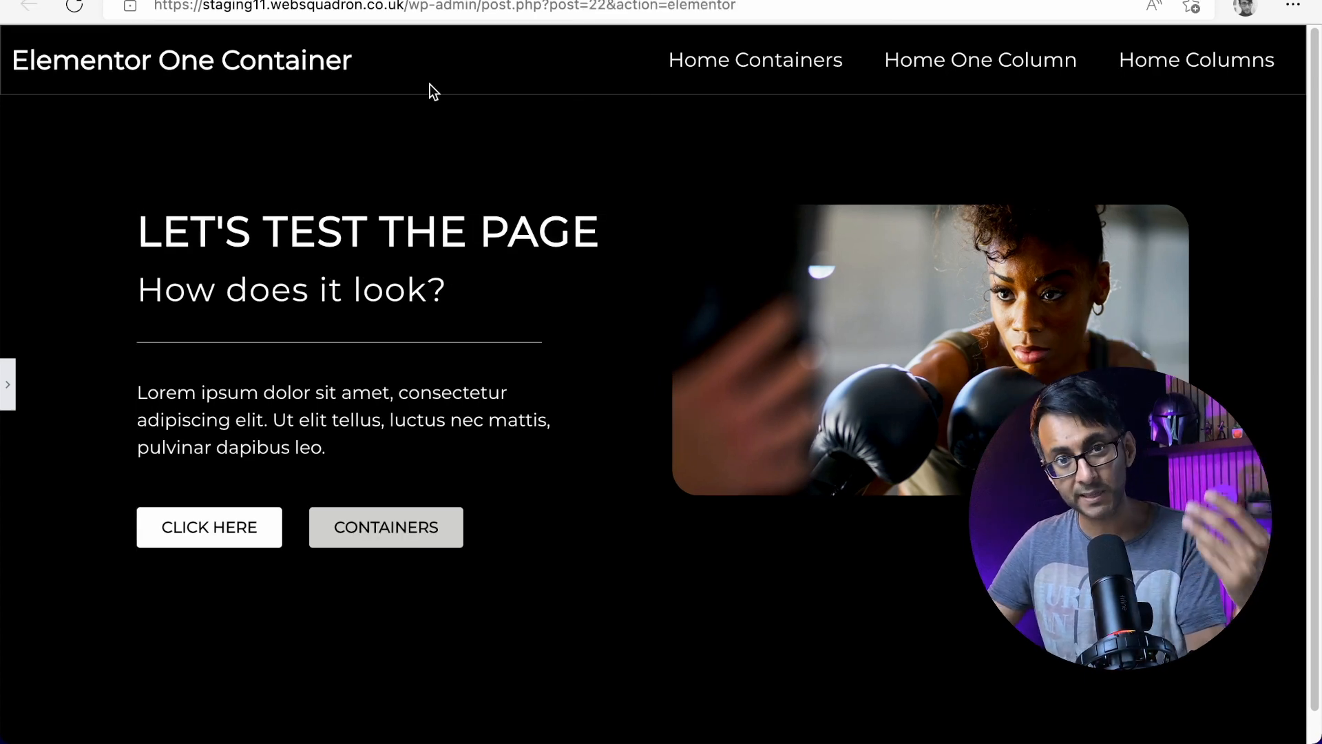
pyautogui.moveTo(375, 84)
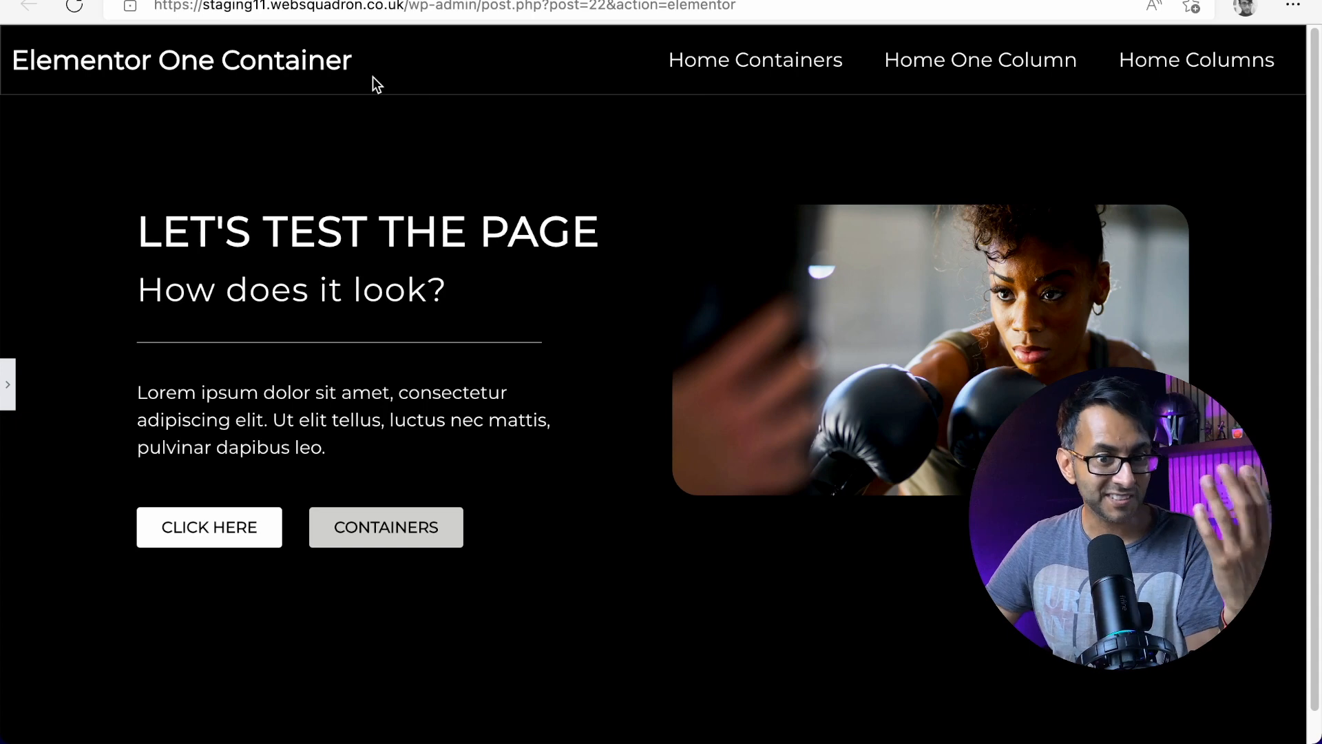
pyautogui.moveTo(230, 59)
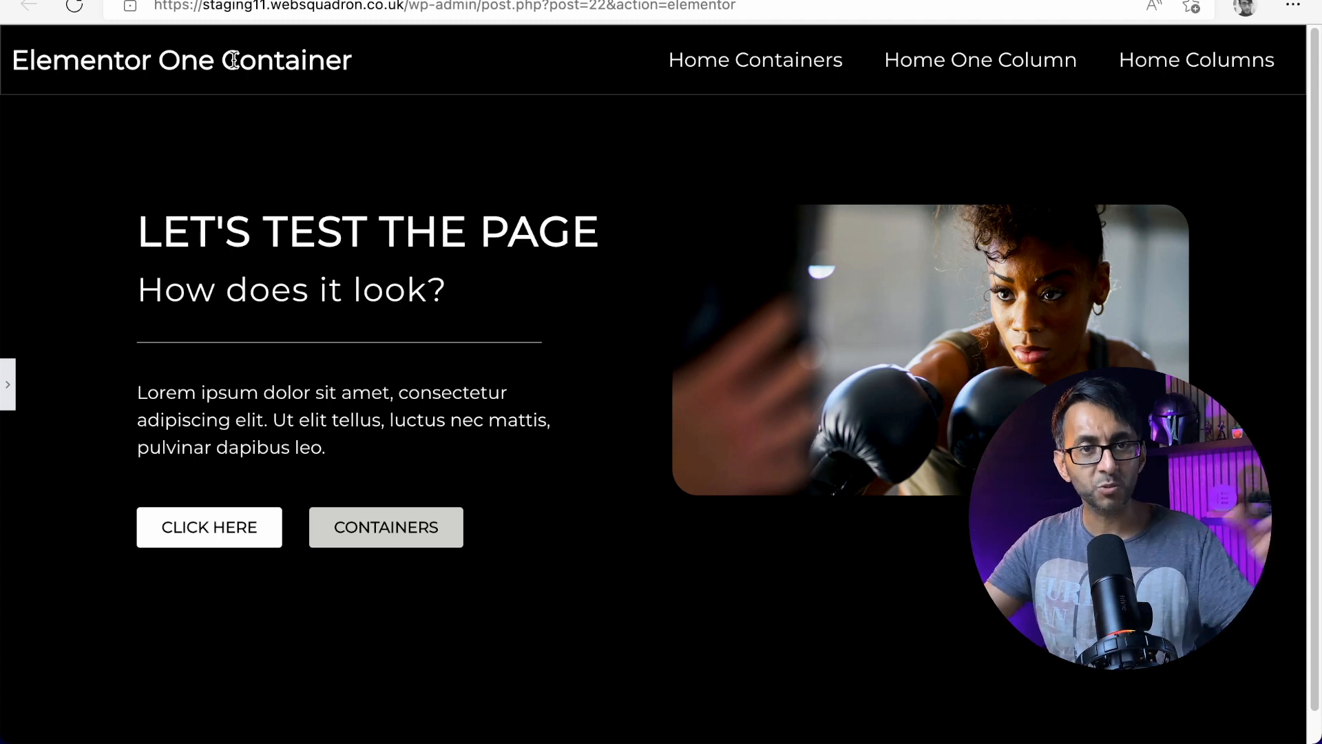
pyautogui.moveTo(826, 303)
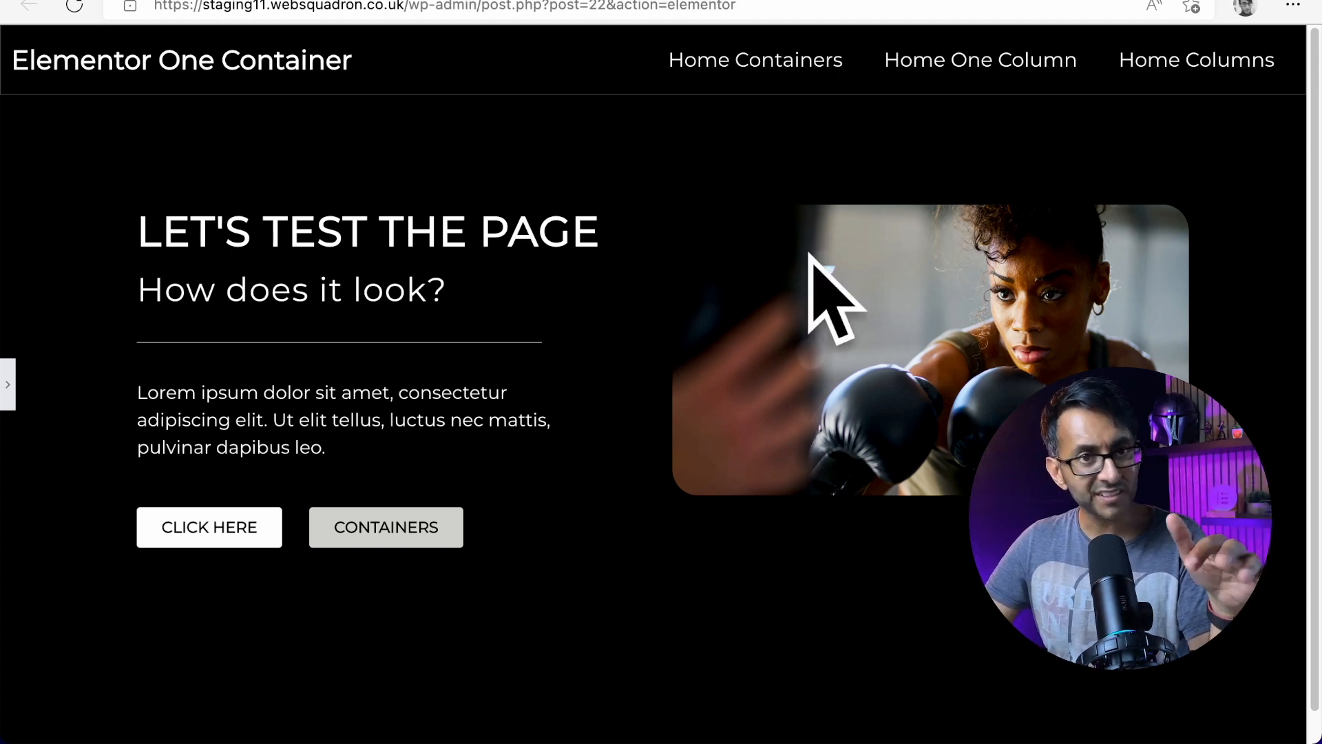
pyautogui.moveTo(711, 376)
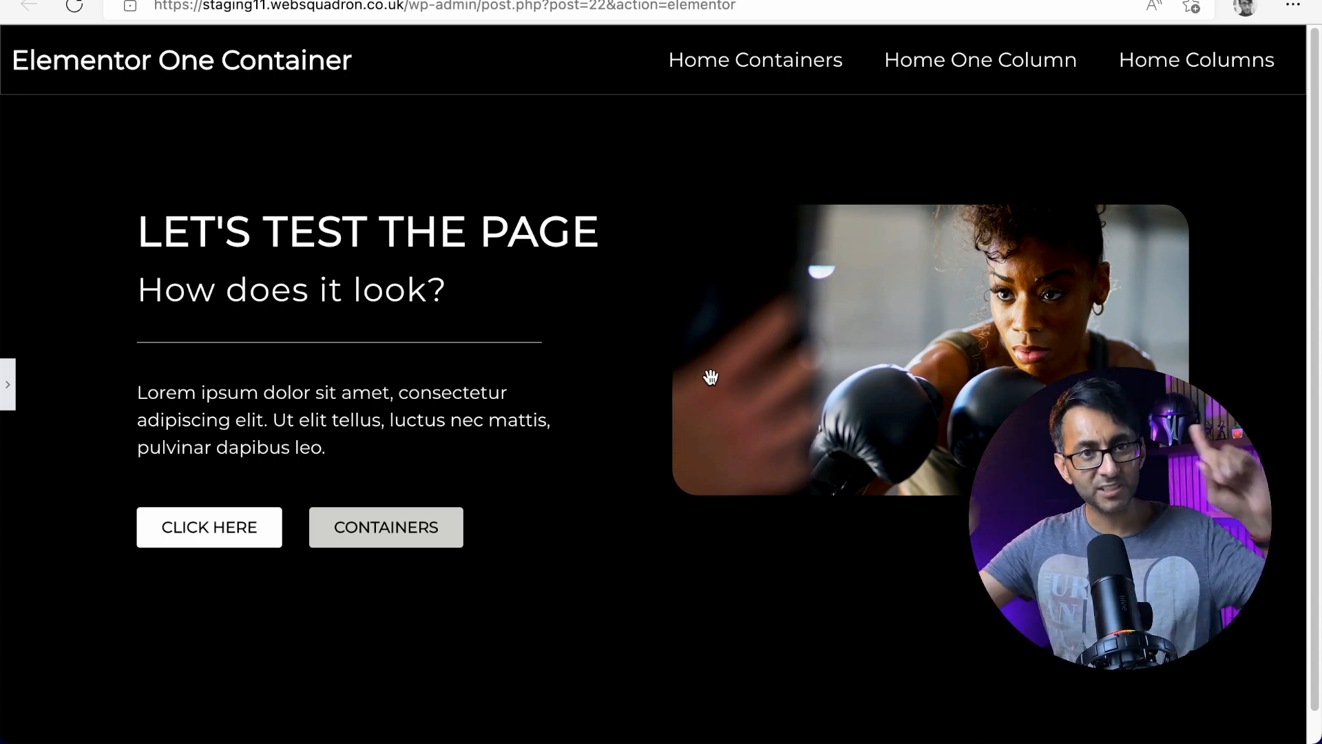
pyautogui.moveTo(624, 167)
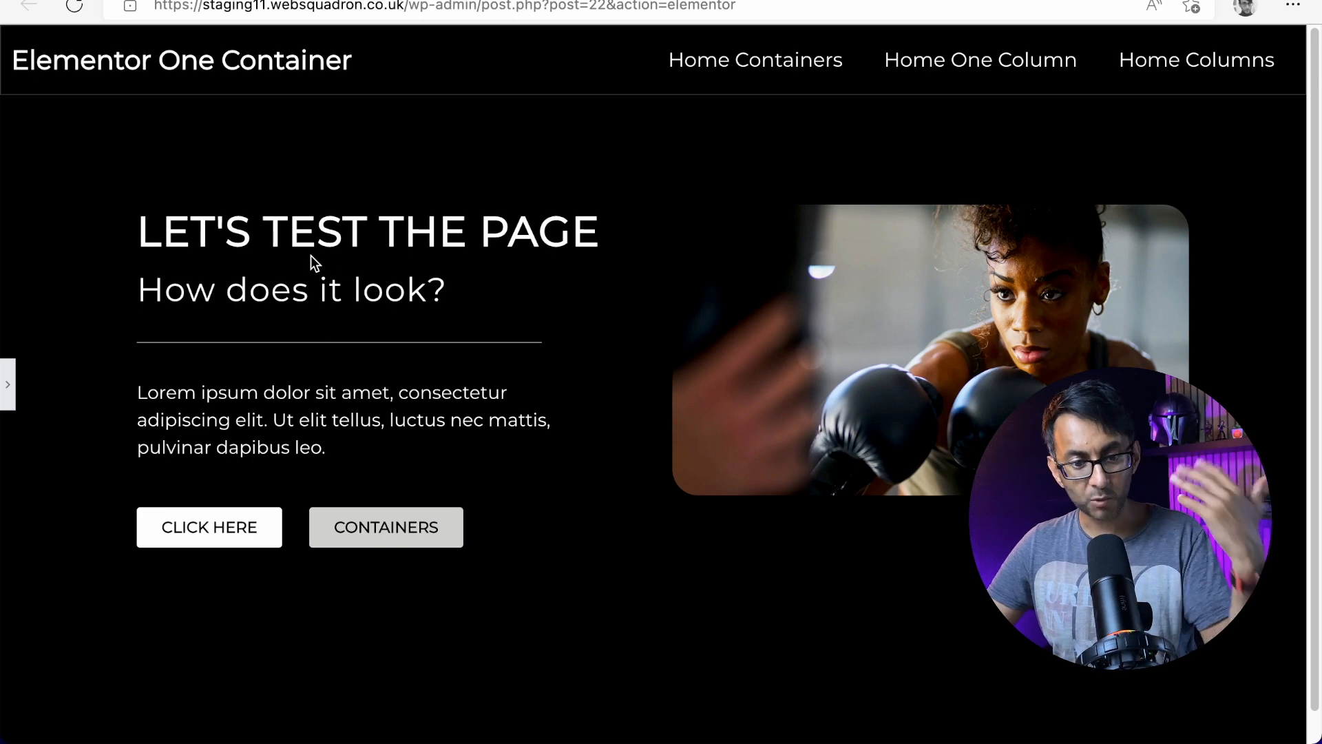
pyautogui.moveTo(405, 570)
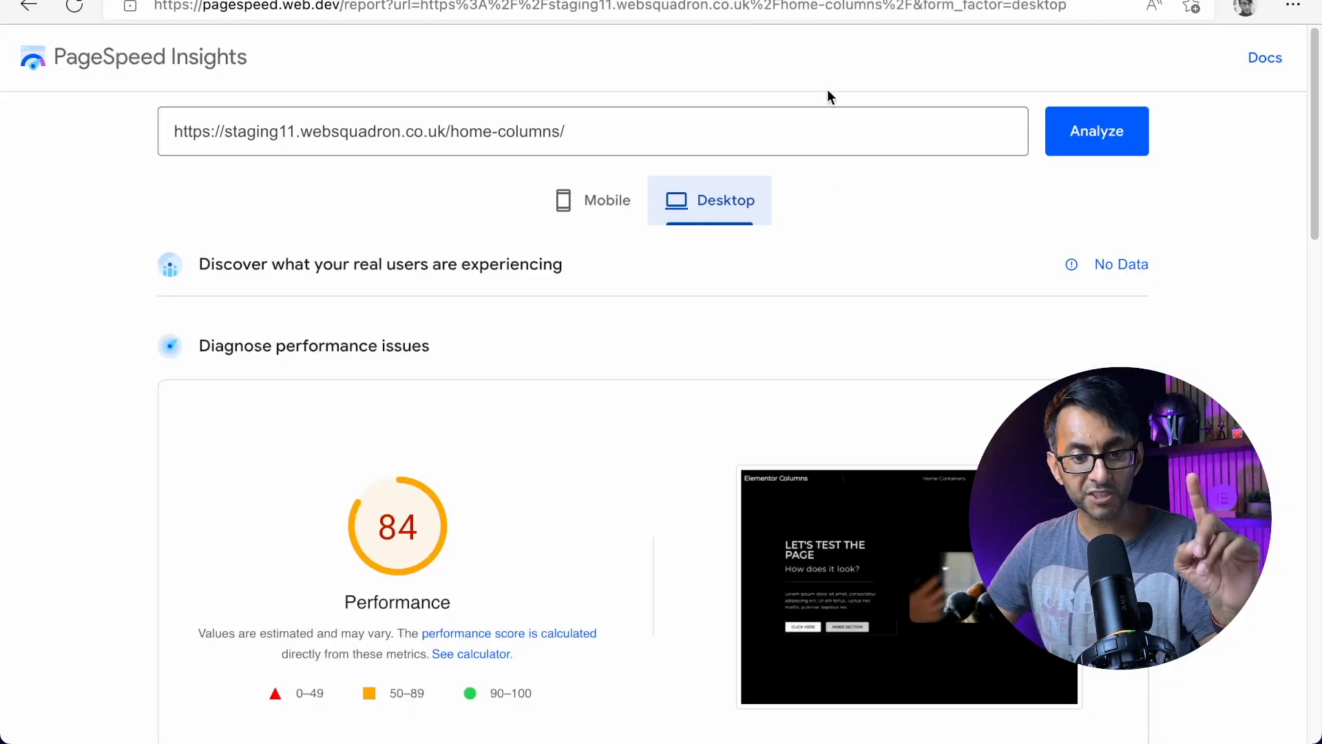
pyautogui.moveTo(850, 298)
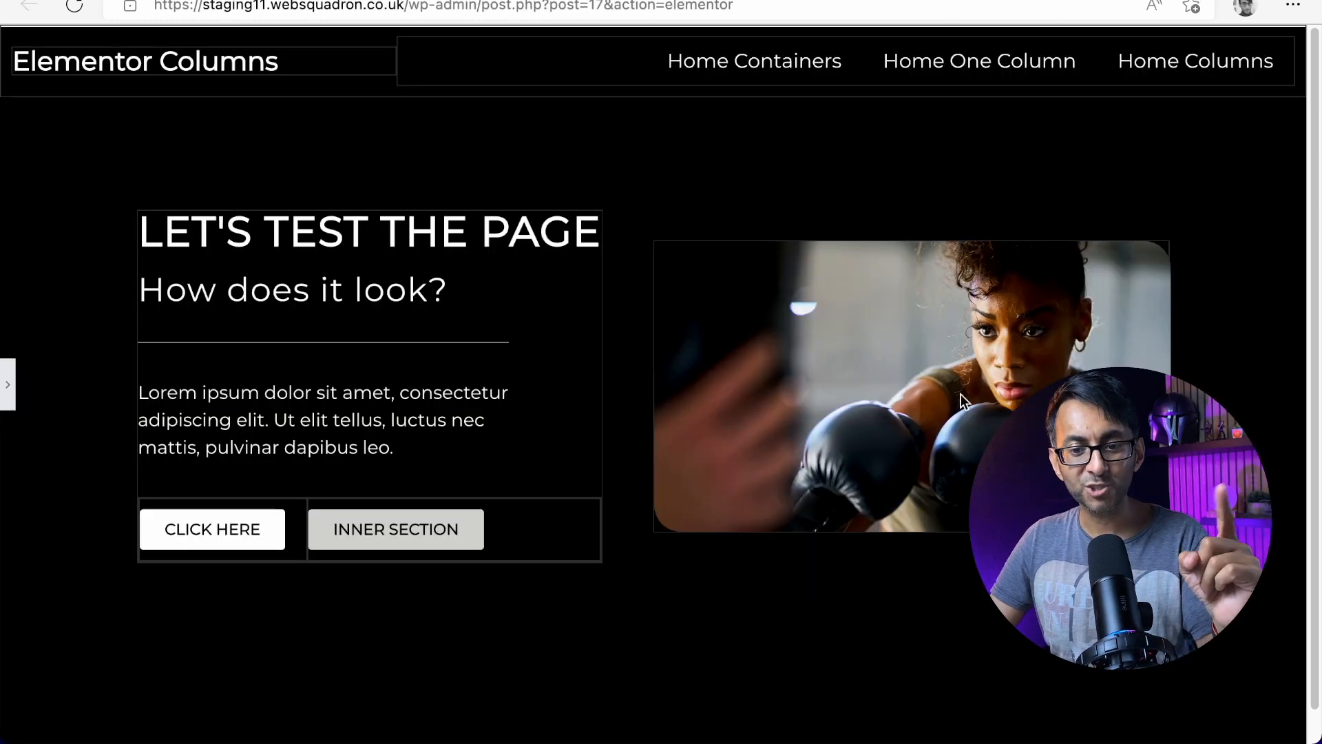
pyautogui.moveTo(986, 403)
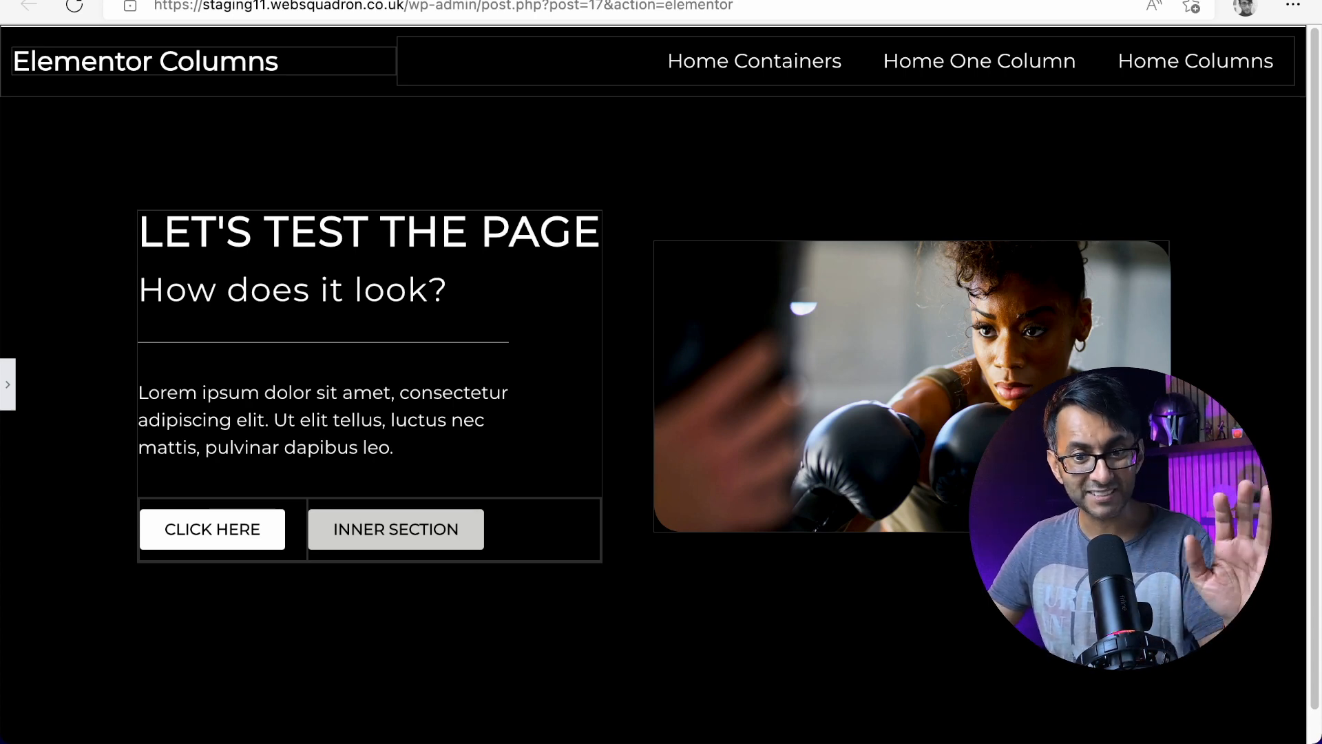
# Return to the PageSpeed Insights tab showing the Columns page's desktop score of 84
pyautogui.click(438, 6)
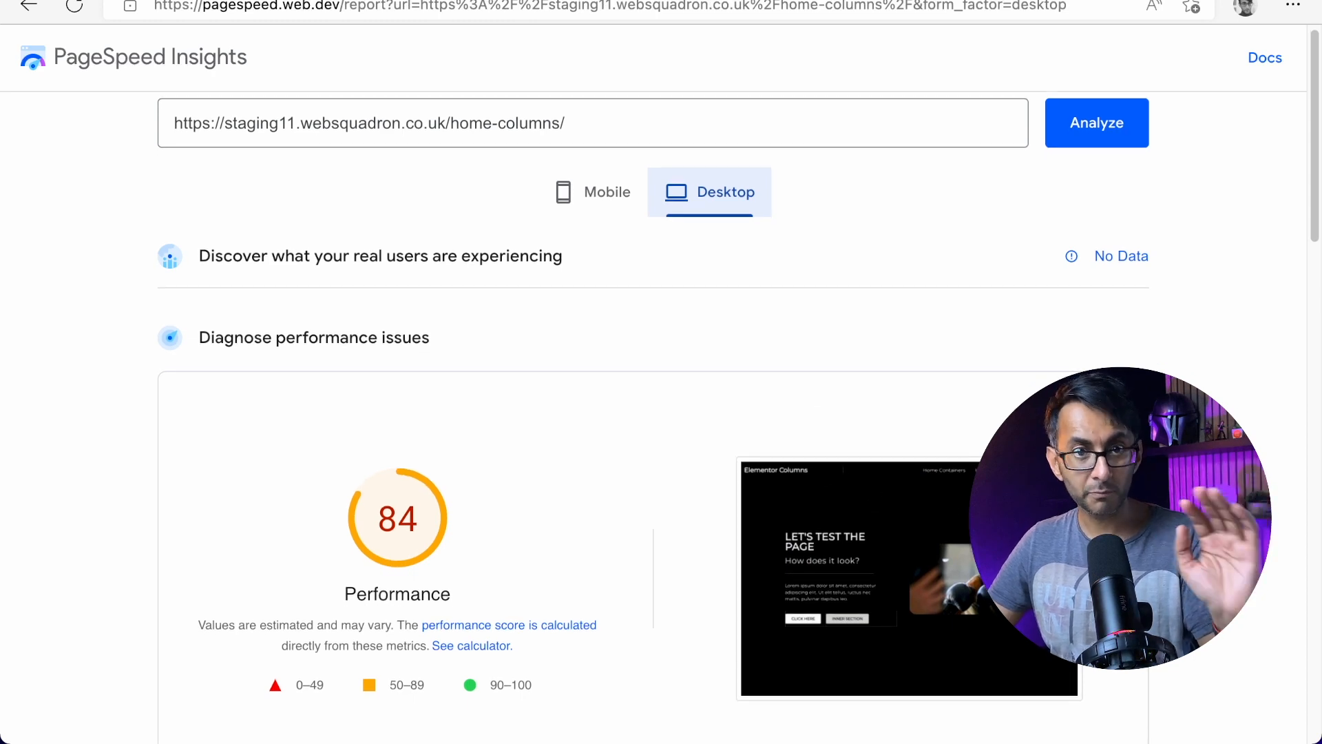
pyautogui.scroll(-3)
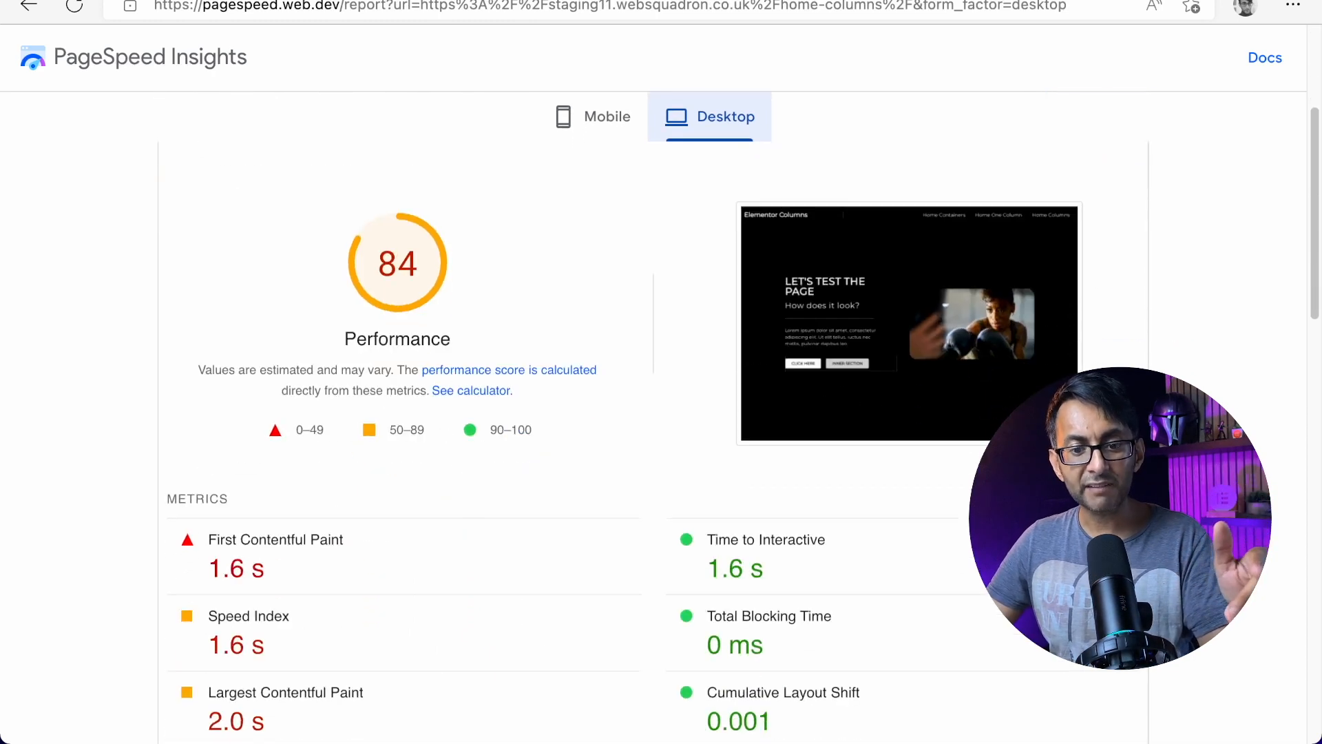
pyautogui.scroll(-3)
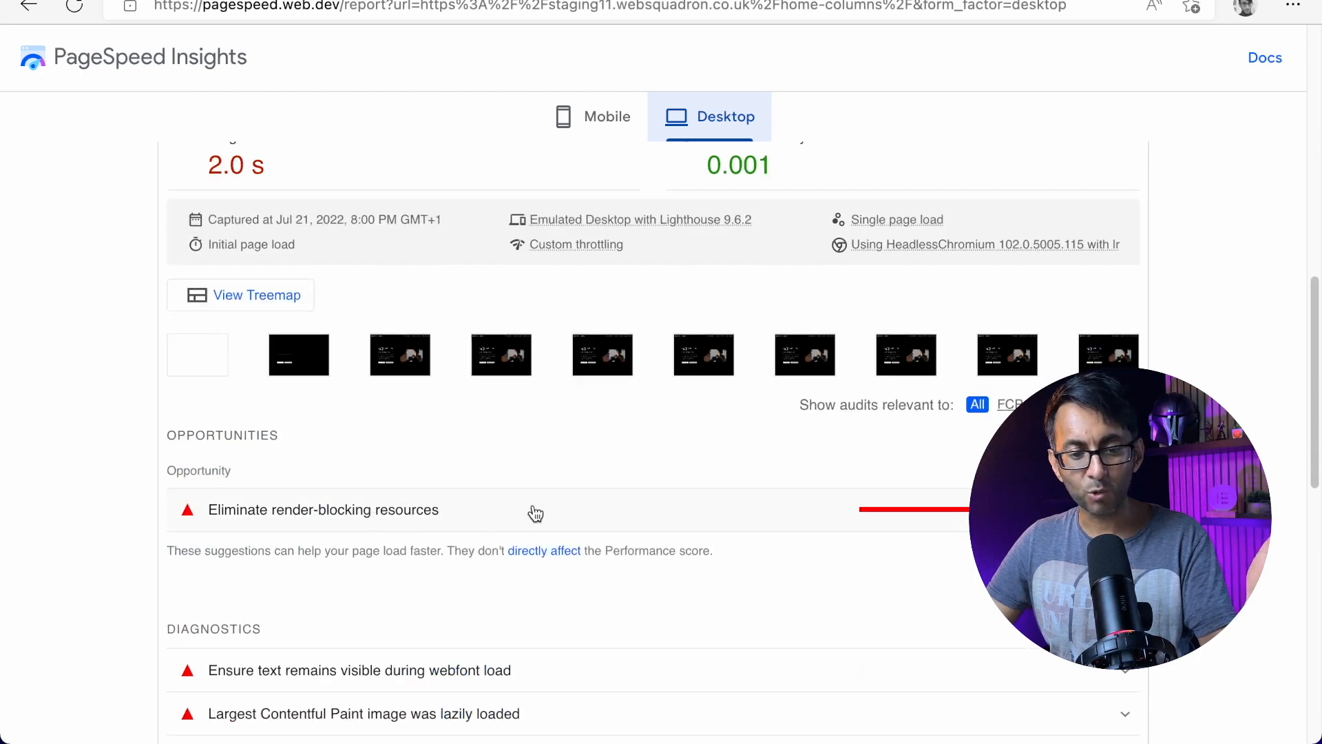
pyautogui.scroll(3)
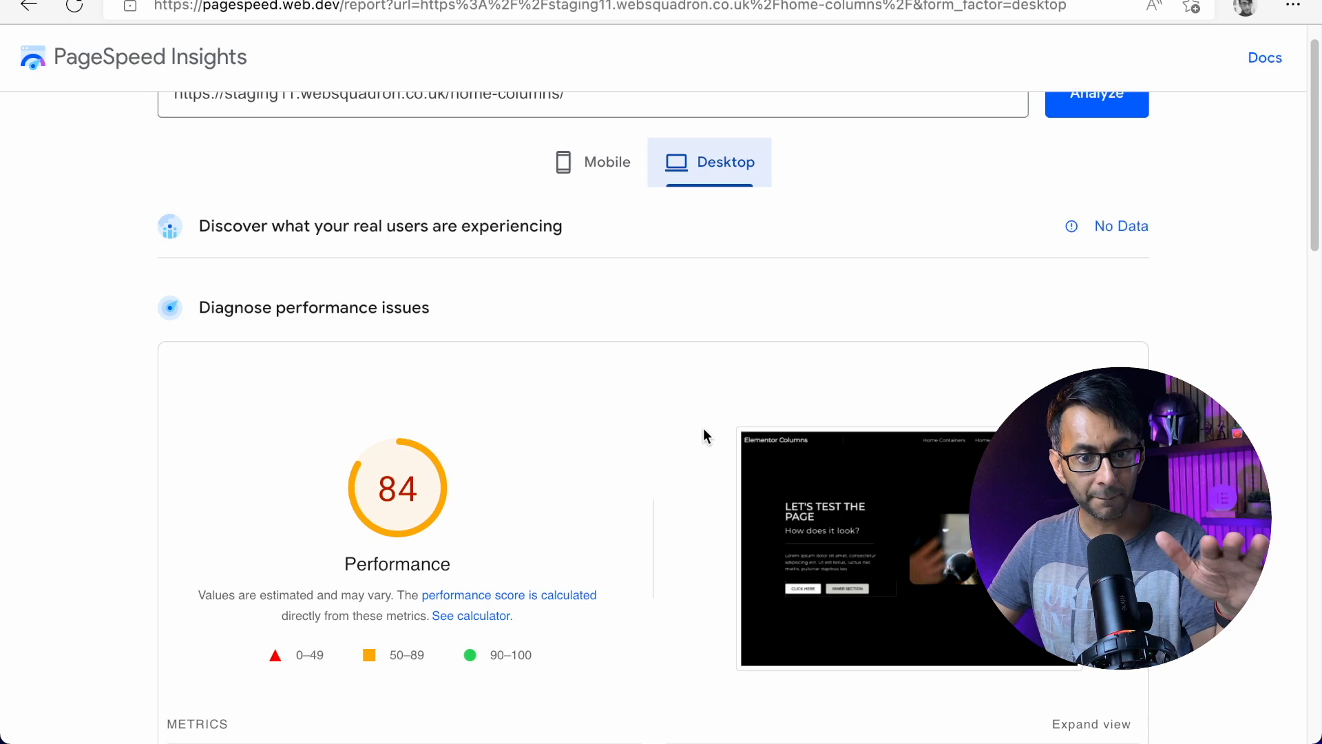
pyautogui.moveTo(825, 501)
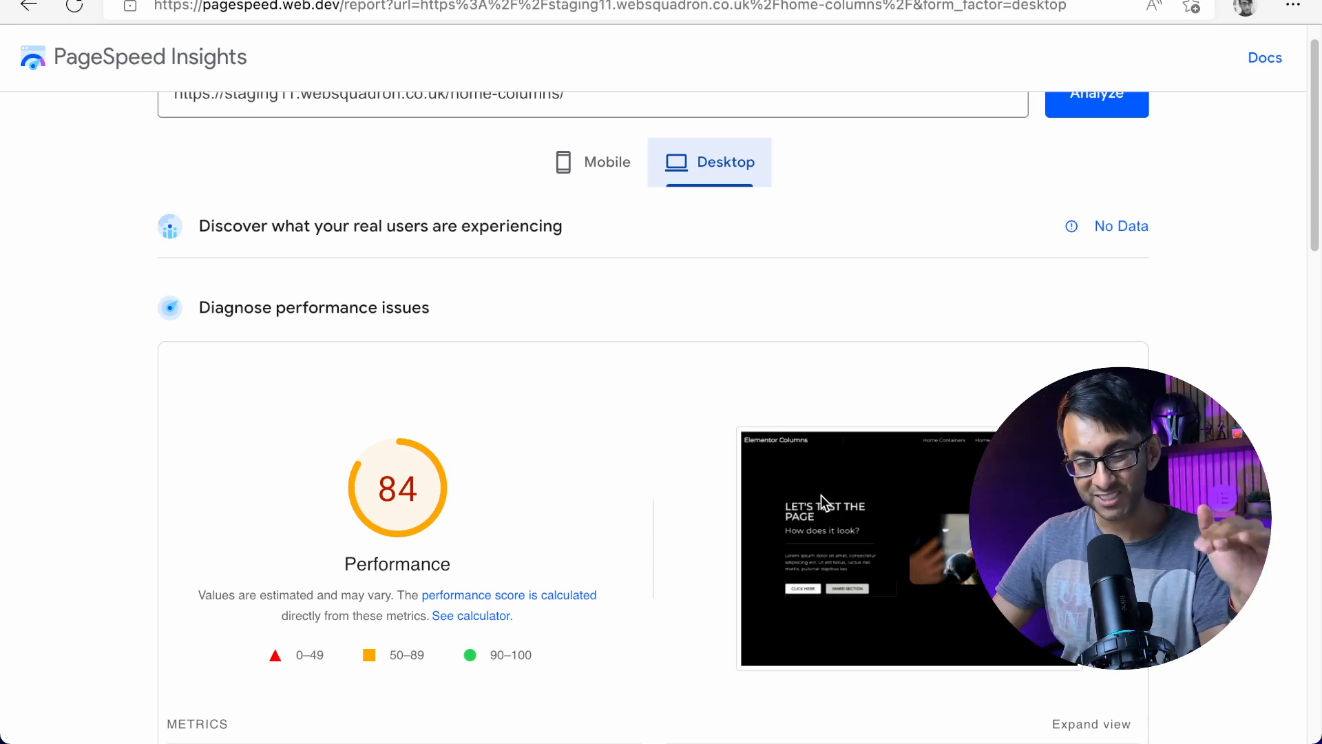
pyautogui.moveTo(837, 215)
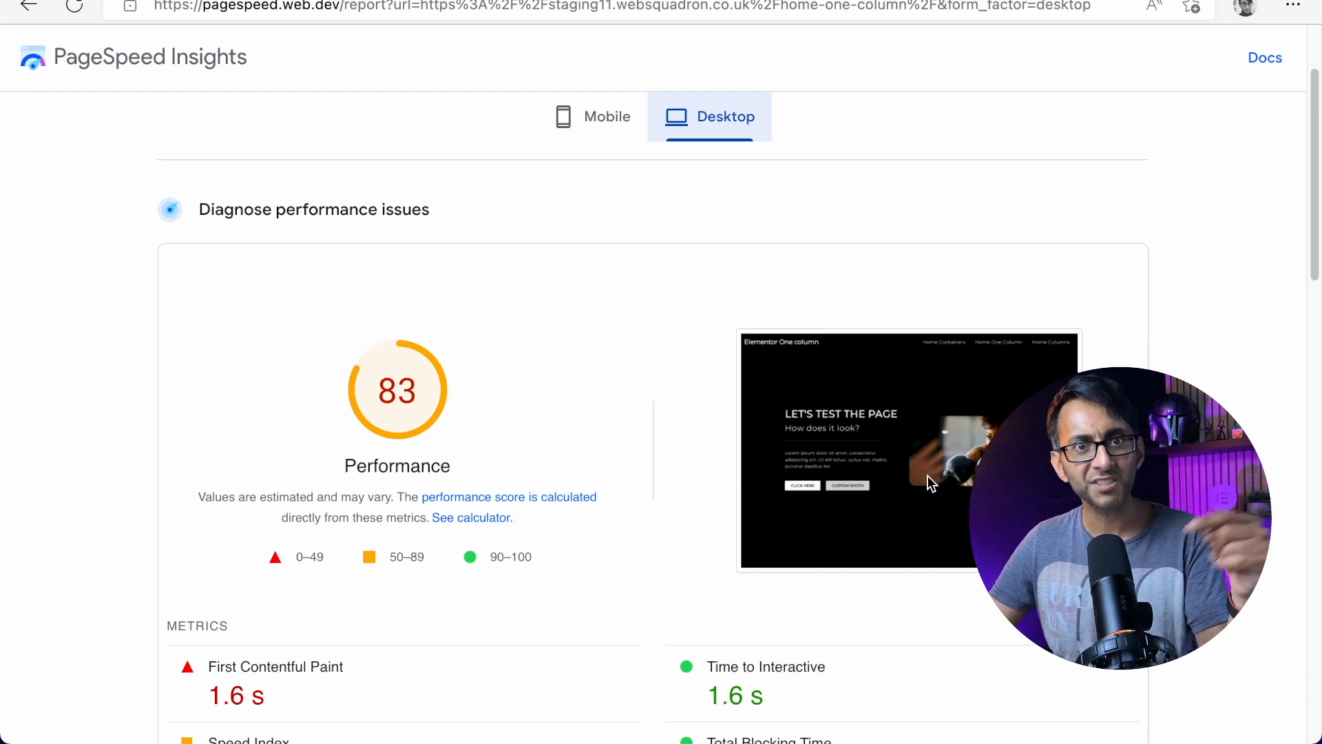
# Scroll to the One Column page's desktop performance score of 83
pyautogui.scroll(-3)
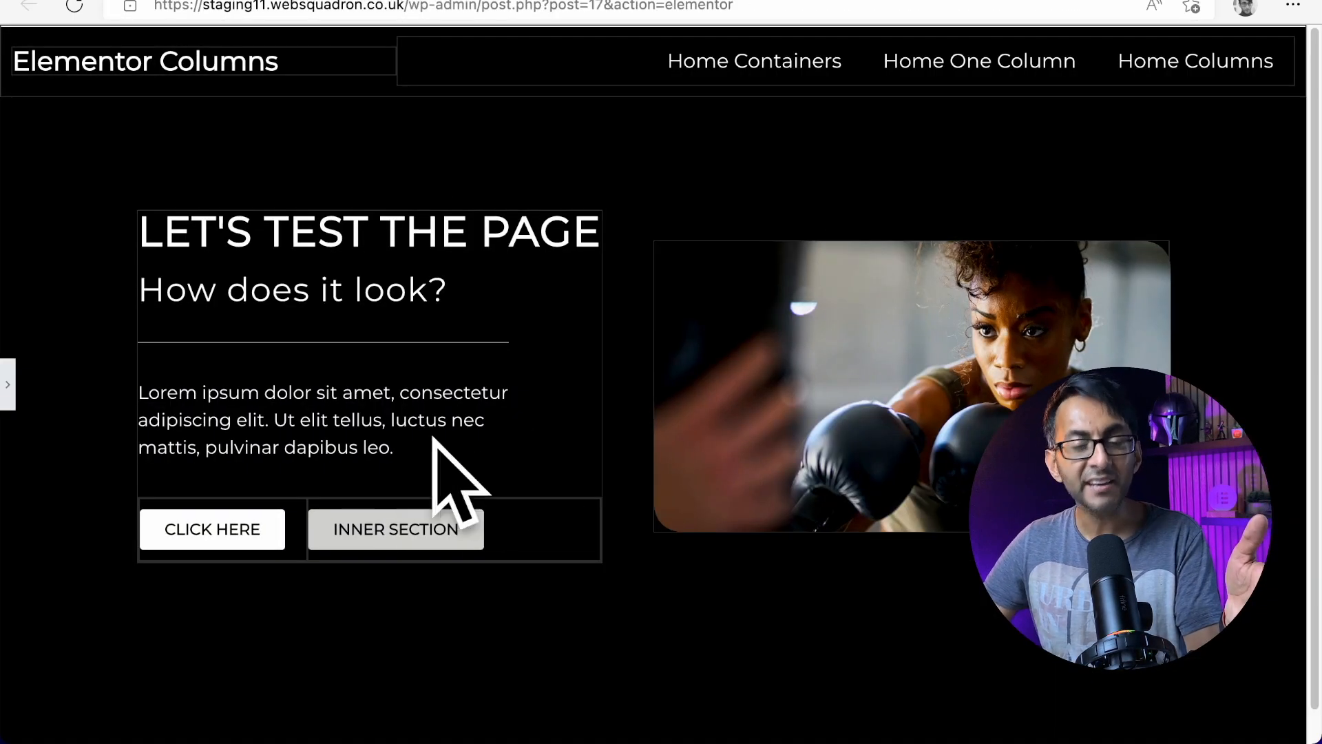
pyautogui.moveTo(449, 449)
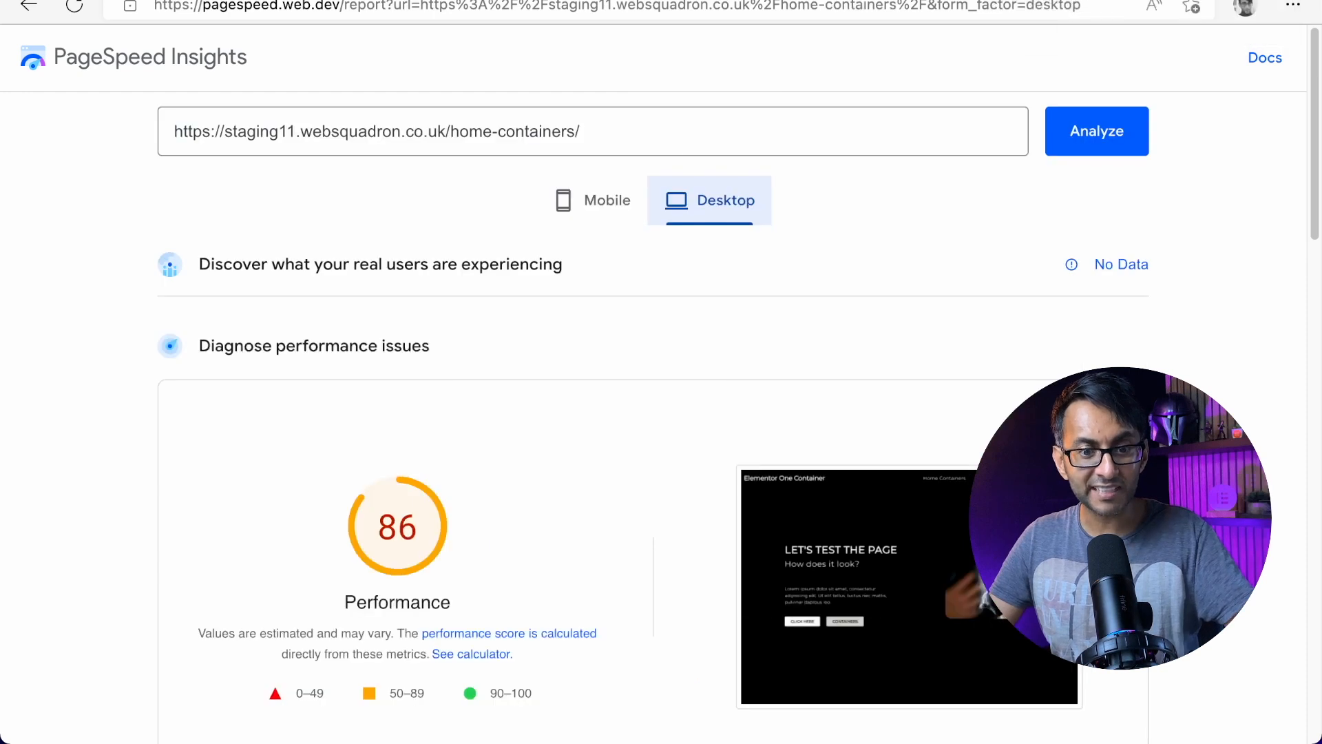
pyautogui.moveTo(878, 249)
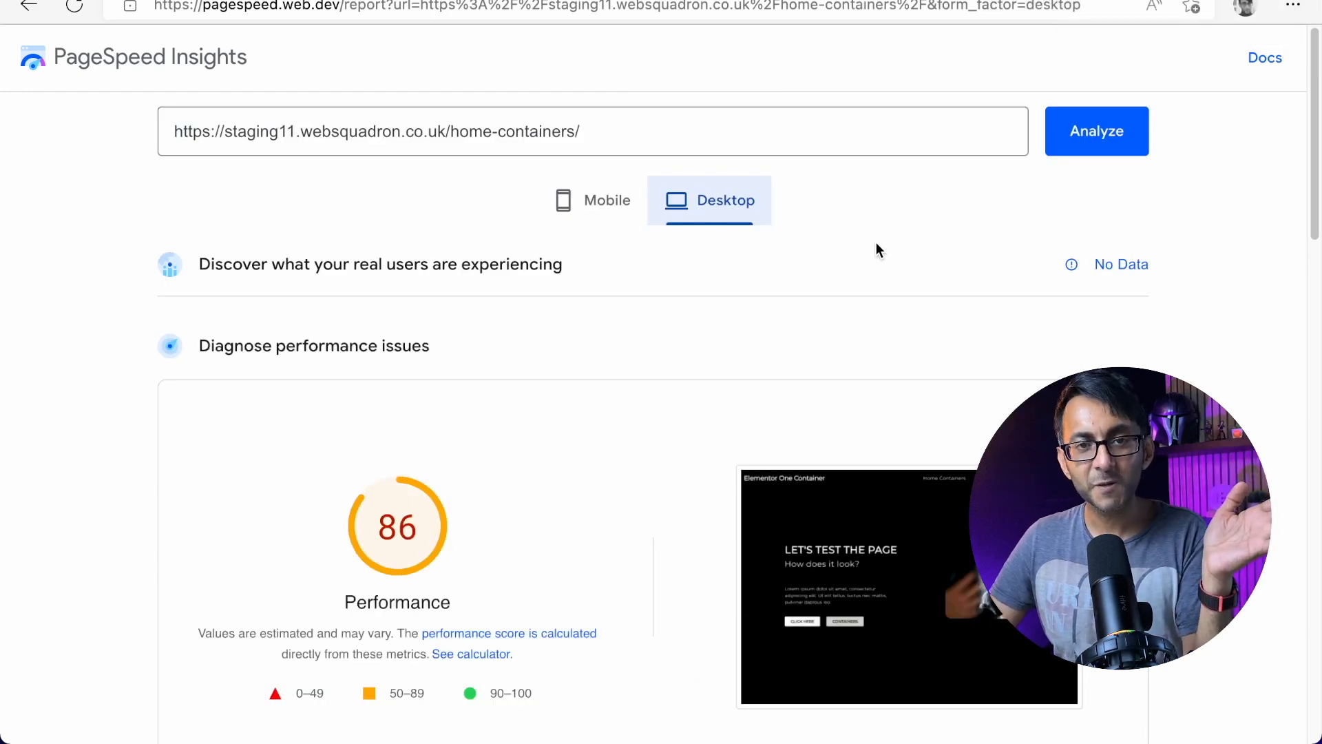
pyautogui.moveTo(843, 328)
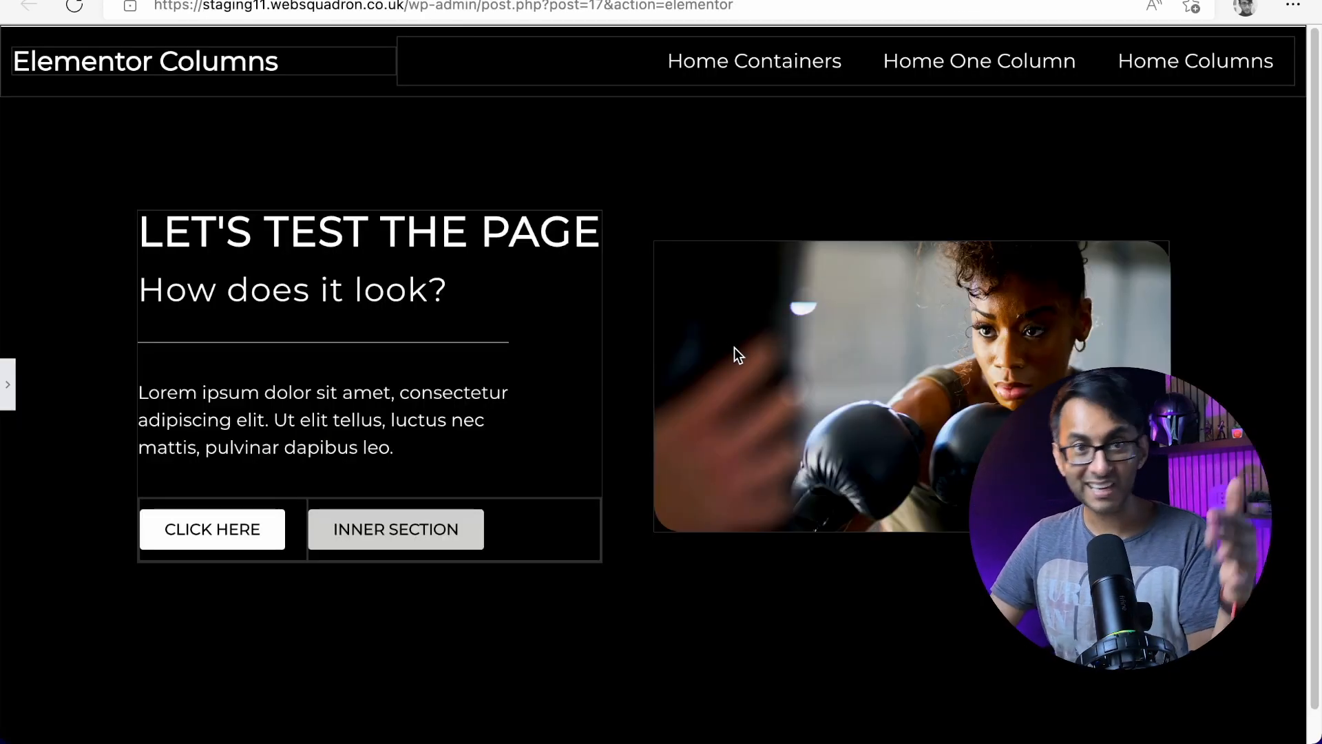
pyautogui.moveTo(645, 424)
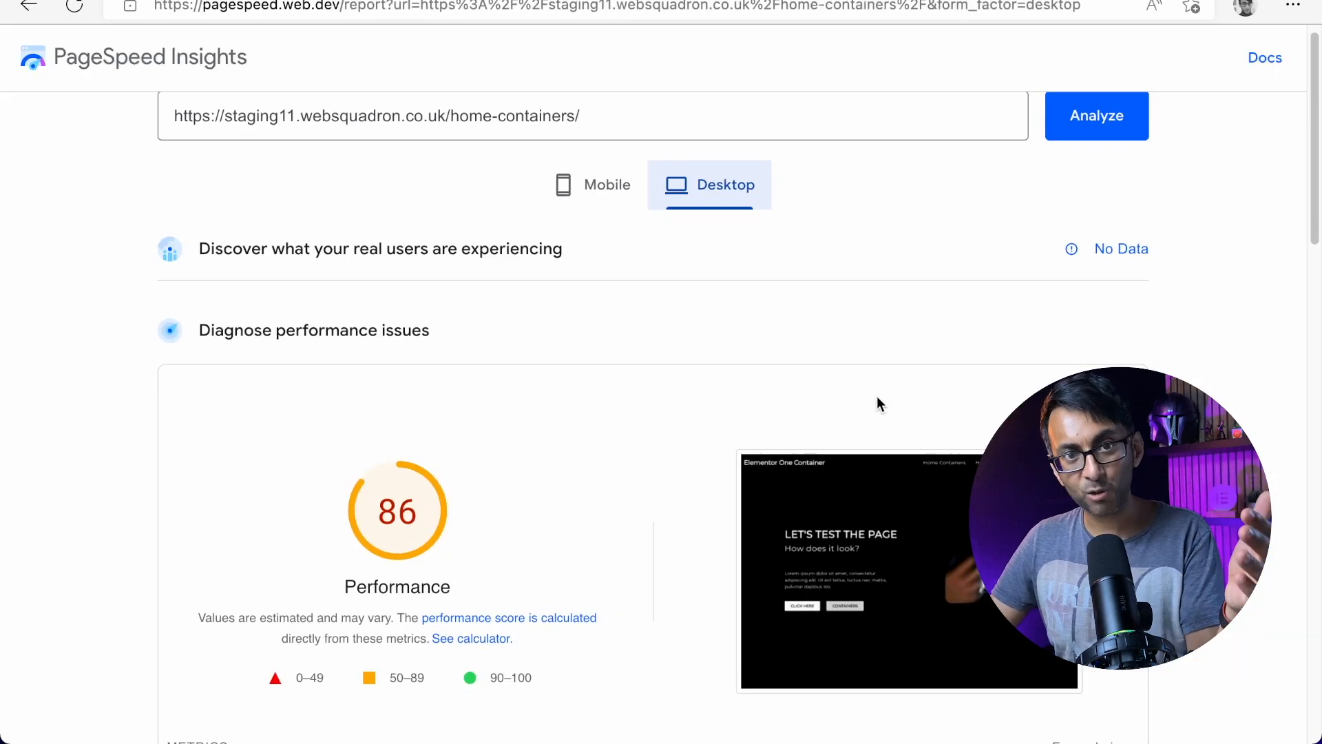
# Scroll the Containers report to its metrics: FCP and TTI both 1.4 s
pyautogui.scroll(-3)
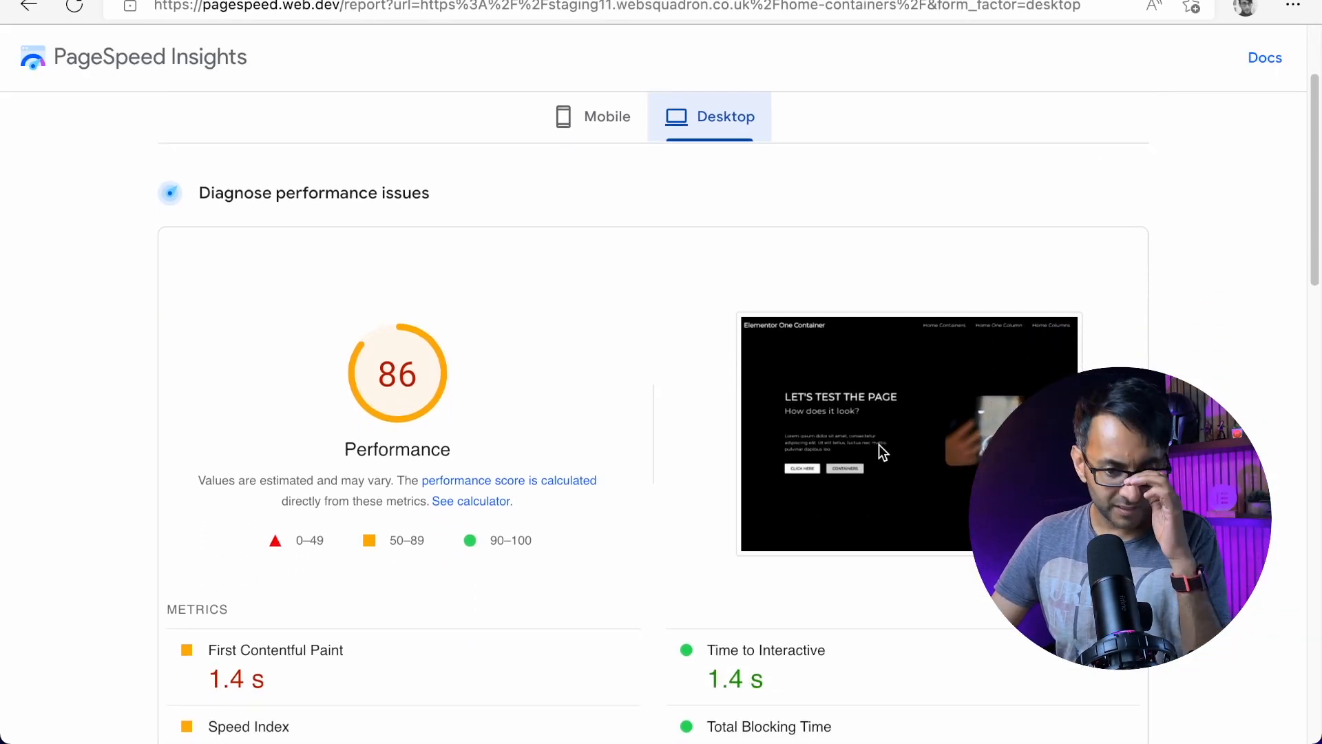